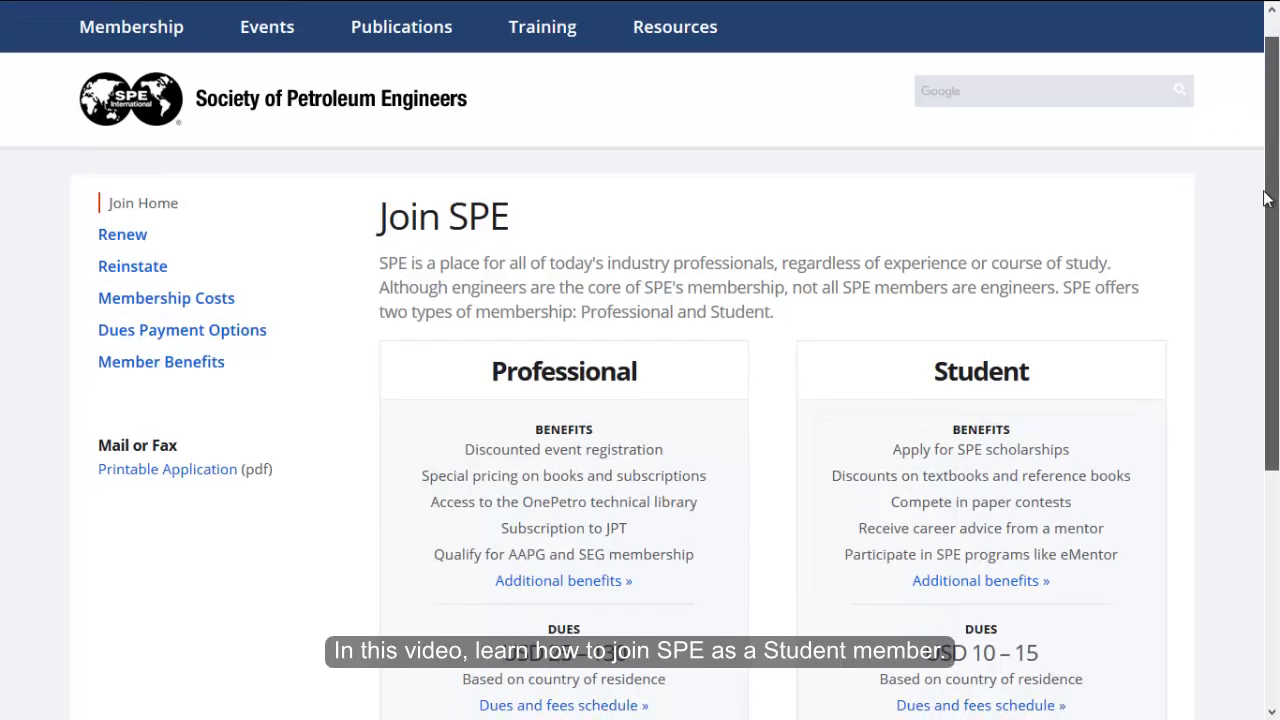
- Choose Join SPE under the Student membership box
scroll(down, 3)
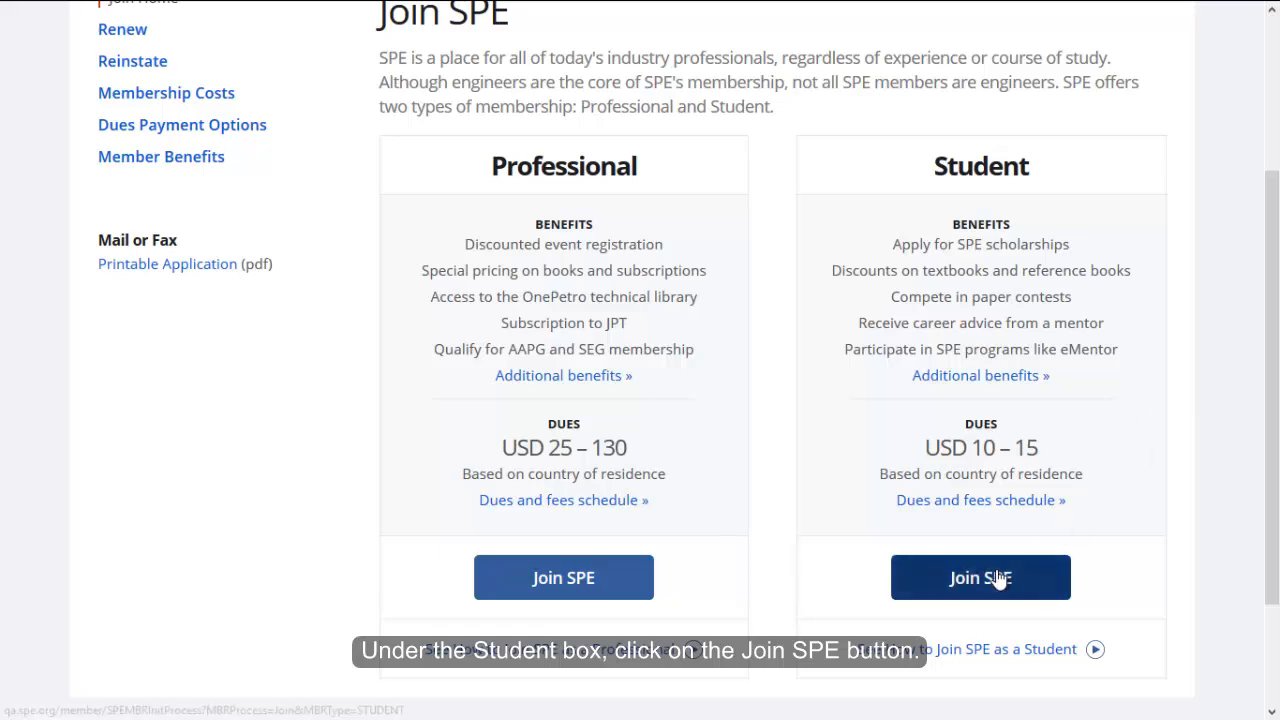
click(980, 576)
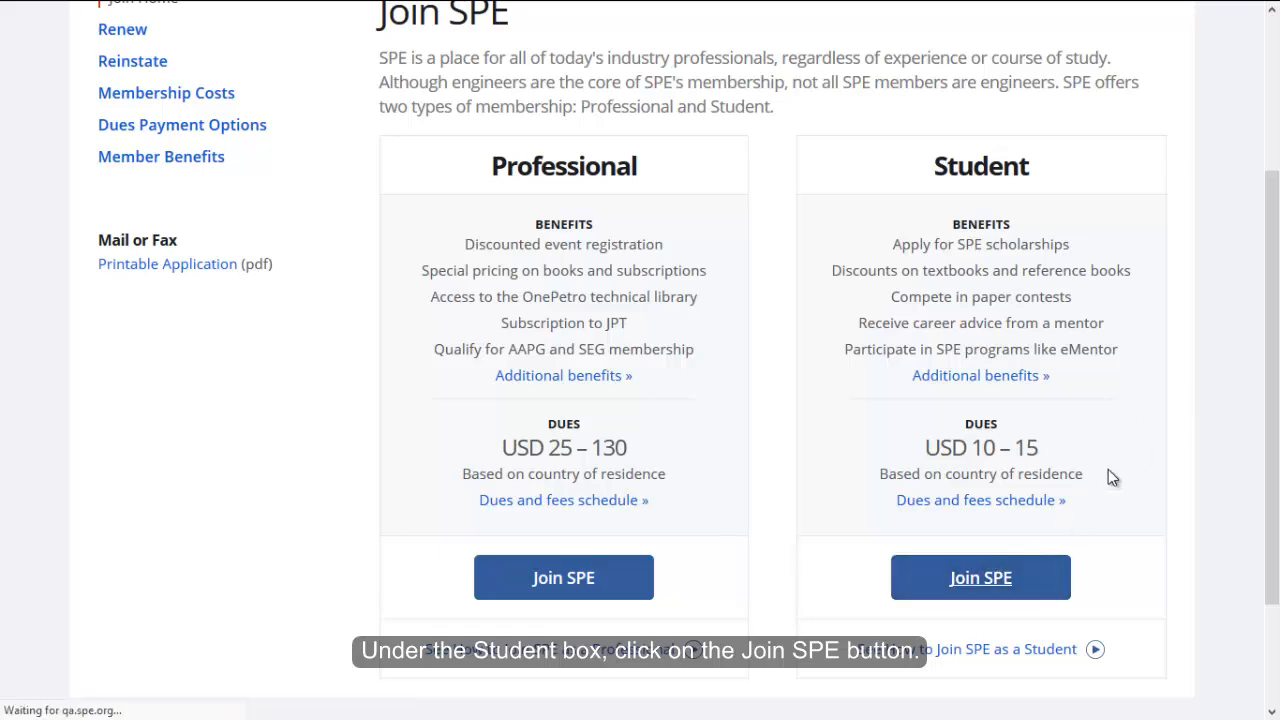
- Set country to United States of America, select the free sponsor-paid 1-year membership, and continue
click(980, 576)
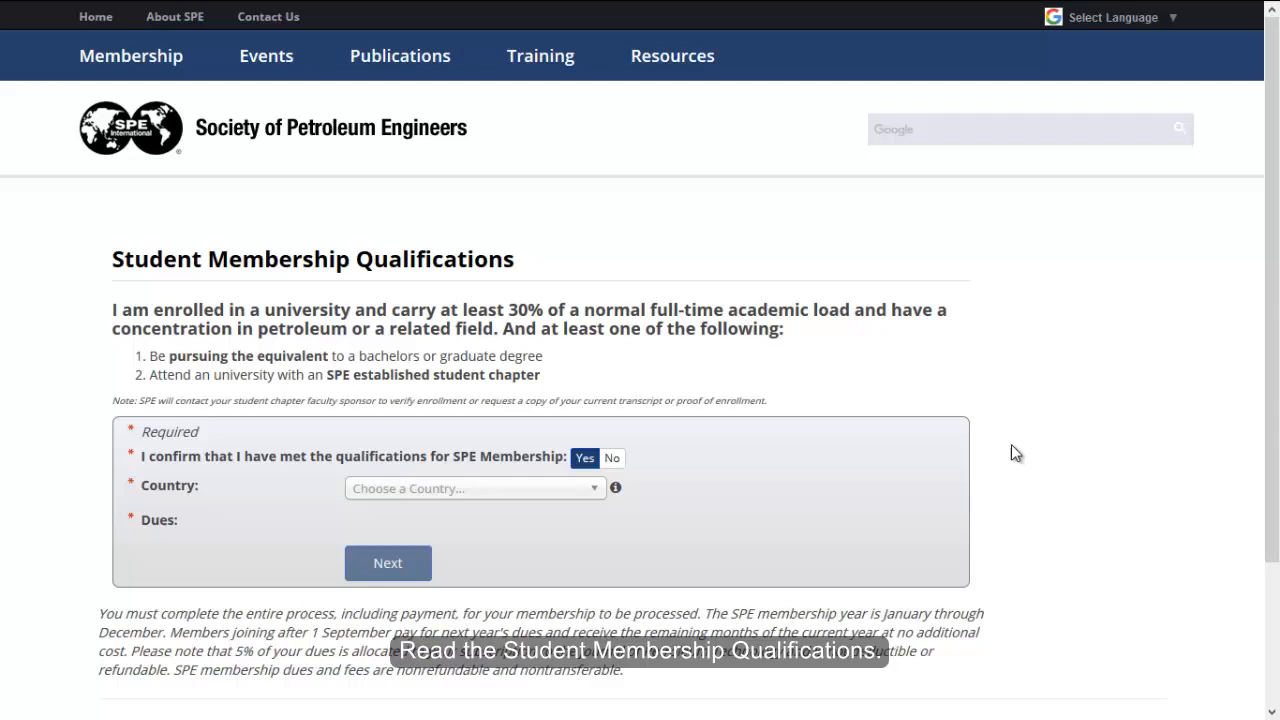
mouse_move(1012, 452)
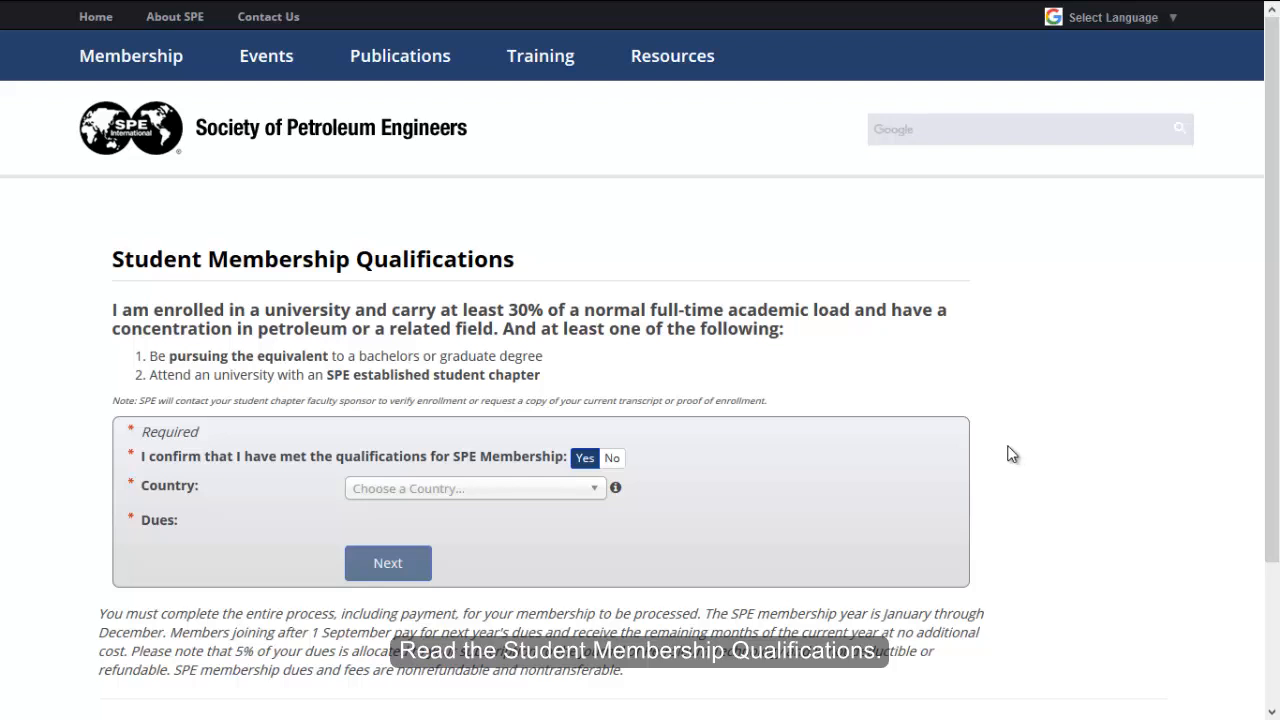
click(476, 488)
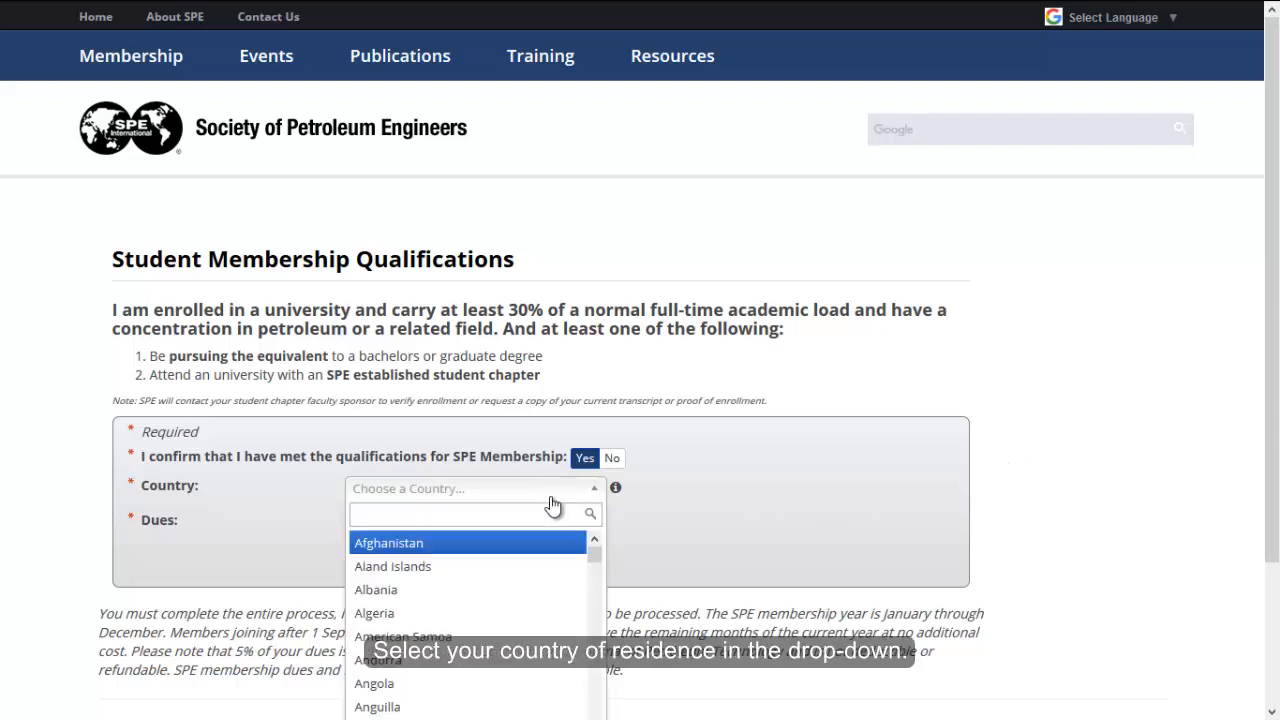
text(united)
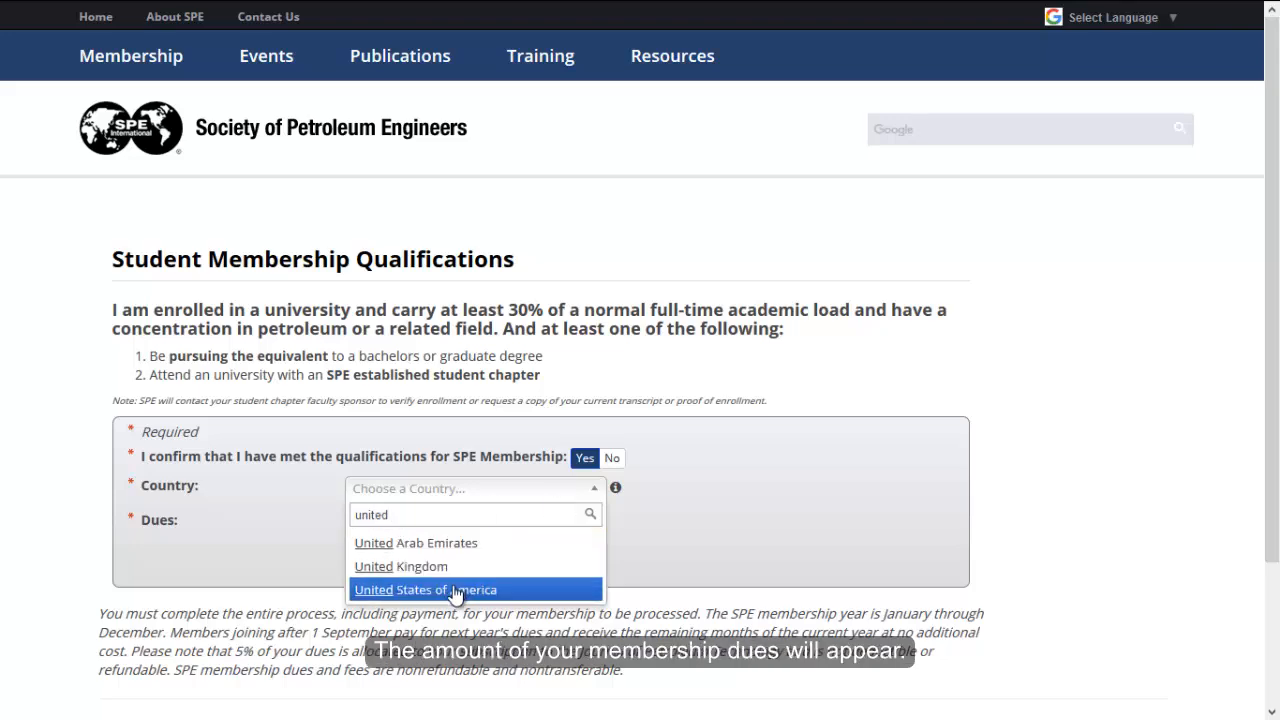
click(424, 590)
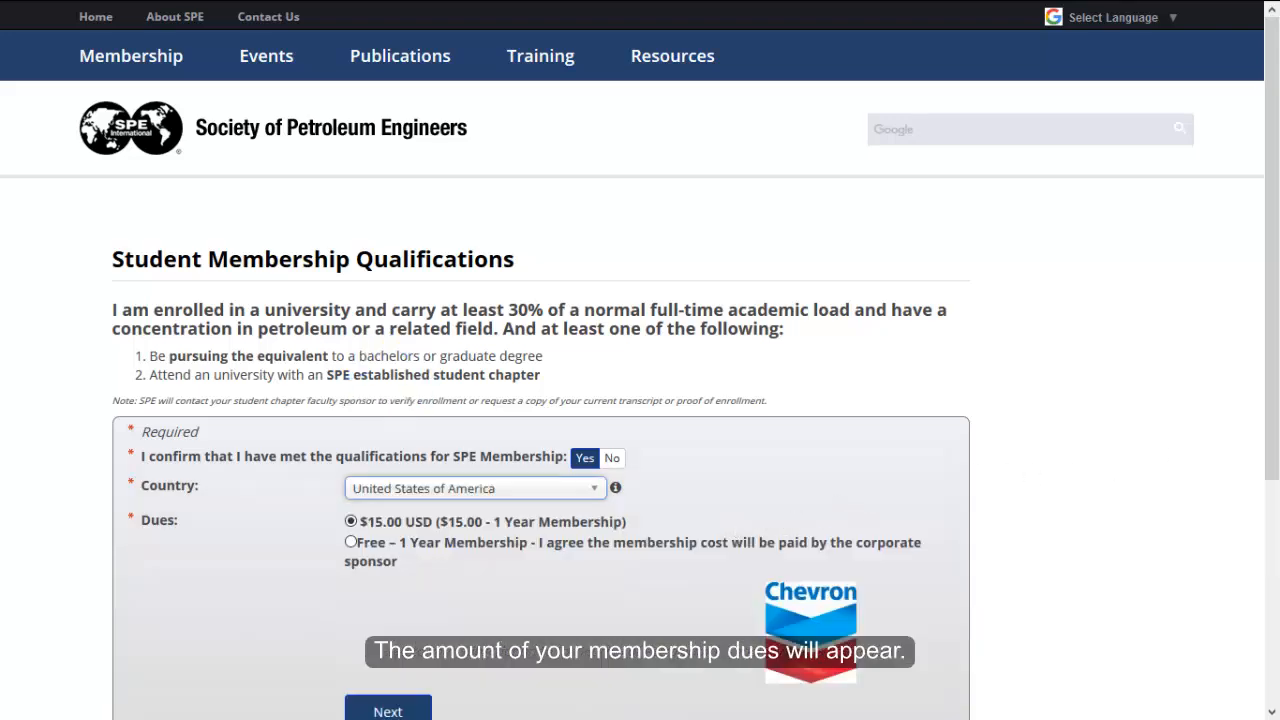
scroll(down, 3)
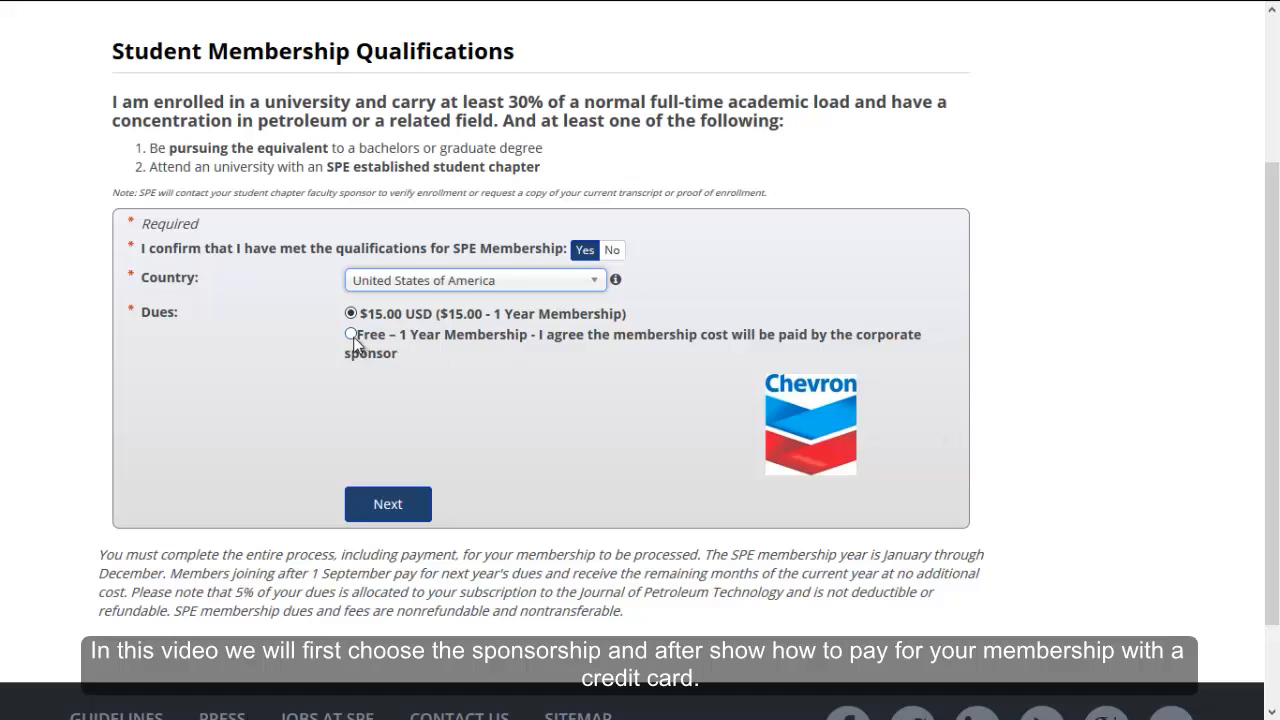
click(348, 334)
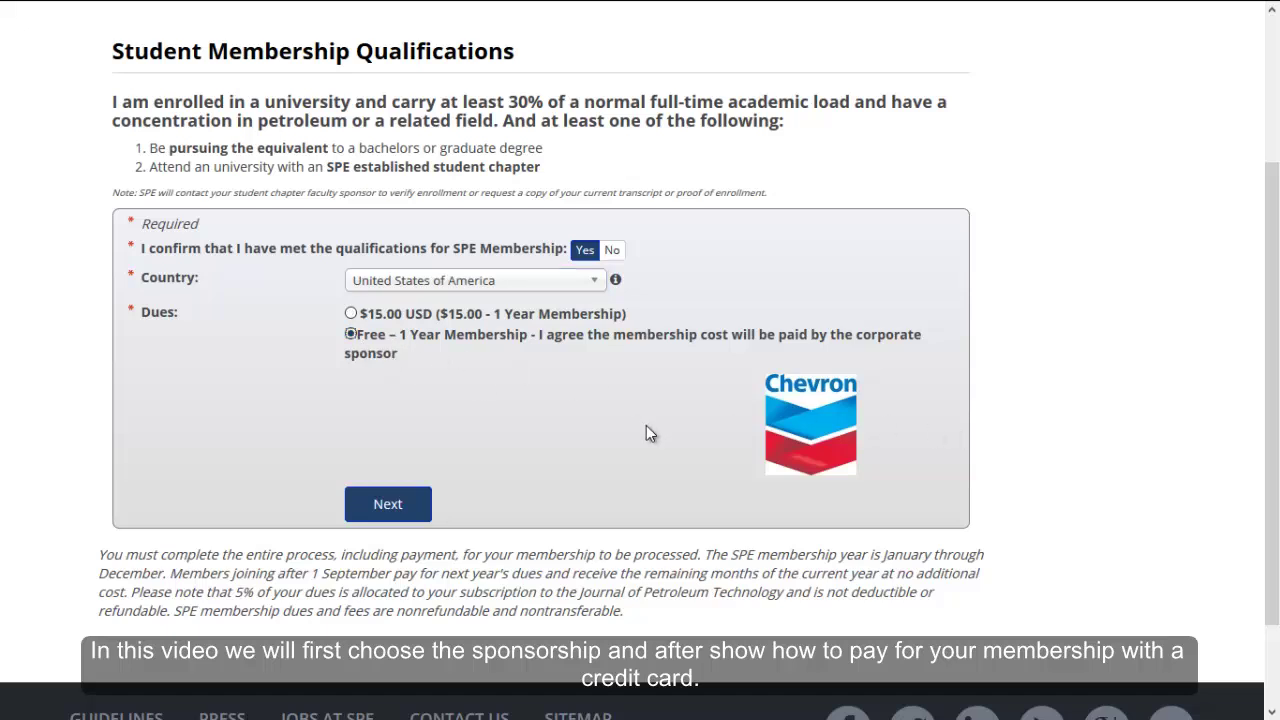
mouse_move(388, 504)
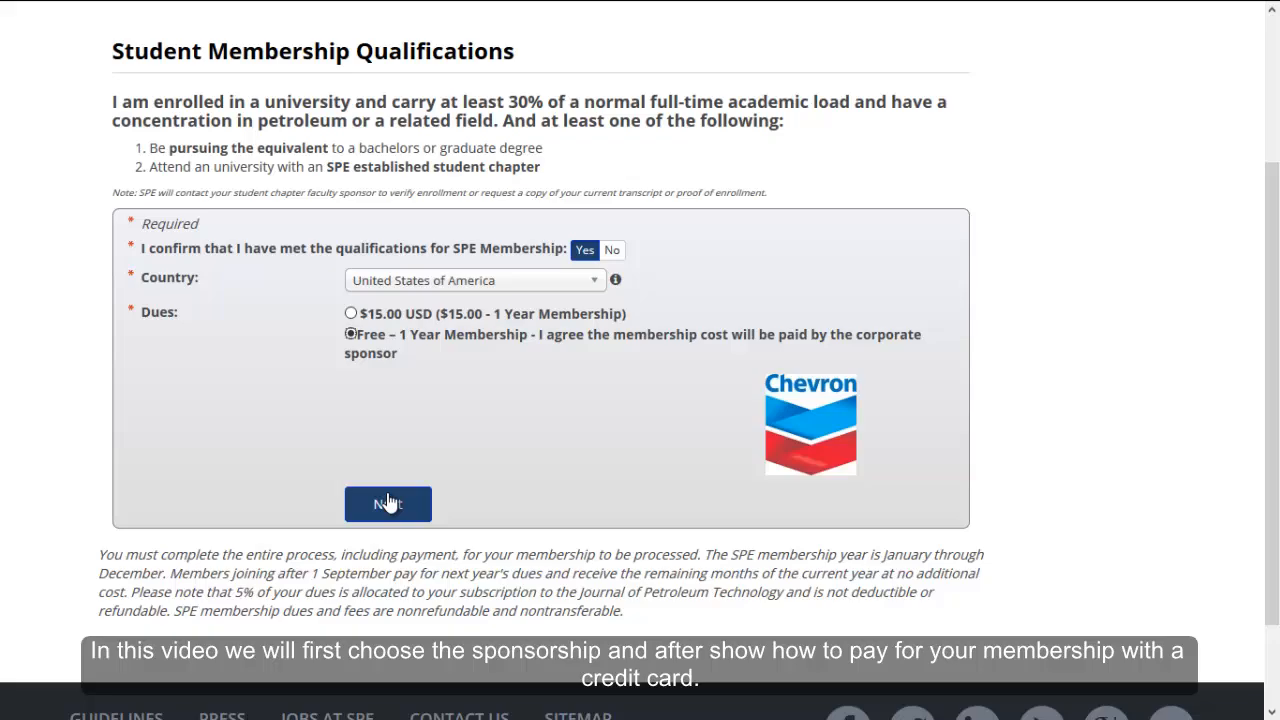
click(388, 504)
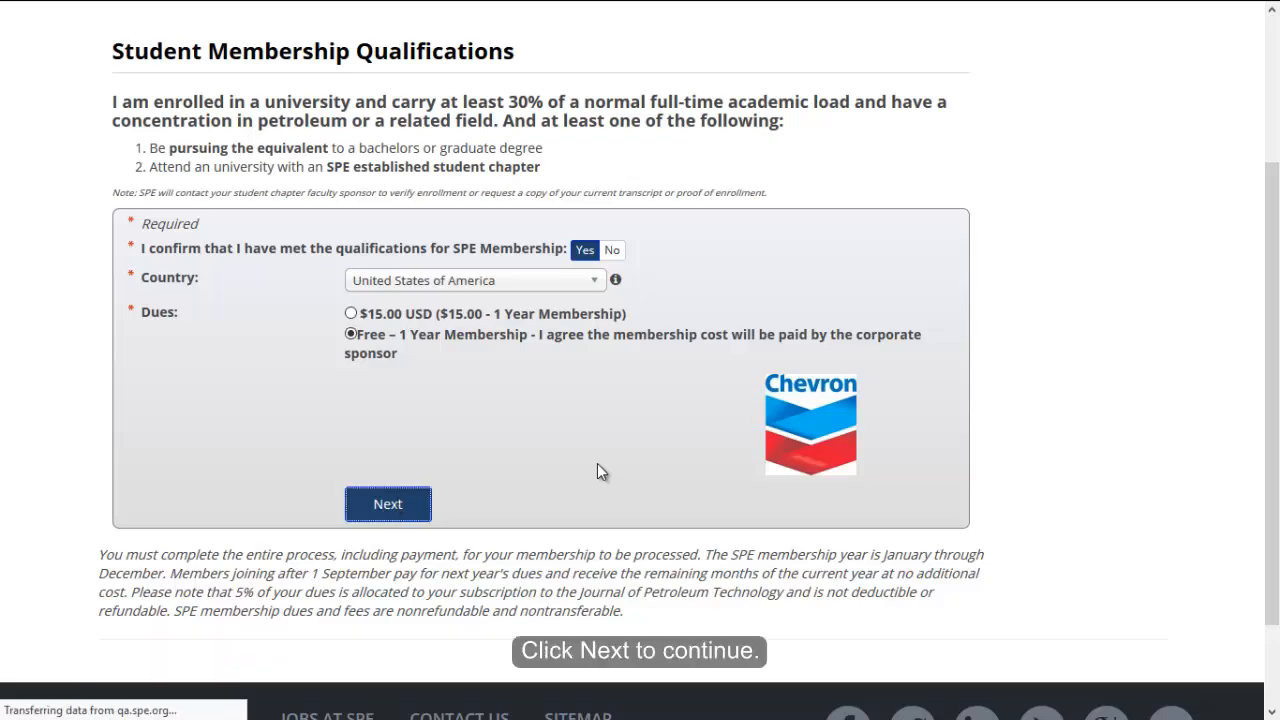
- Enter 'johndoe' as sign-in email and begin creating a new online account
click(388, 504)
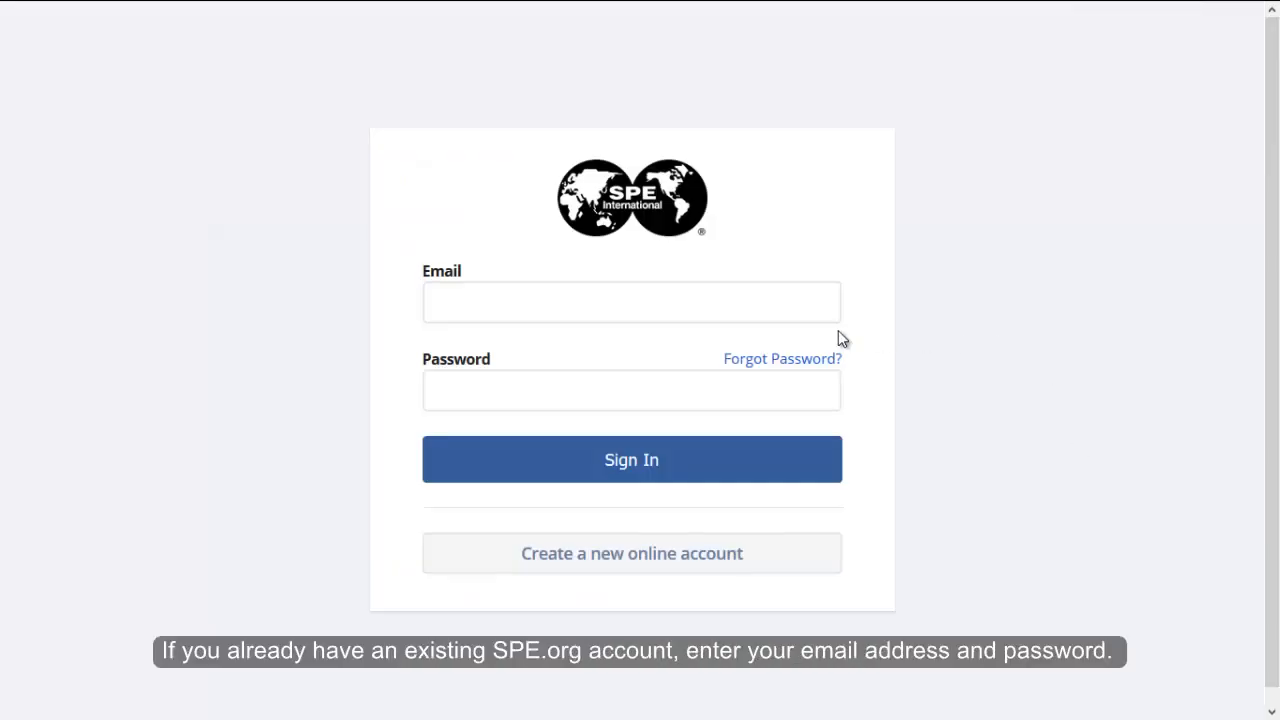
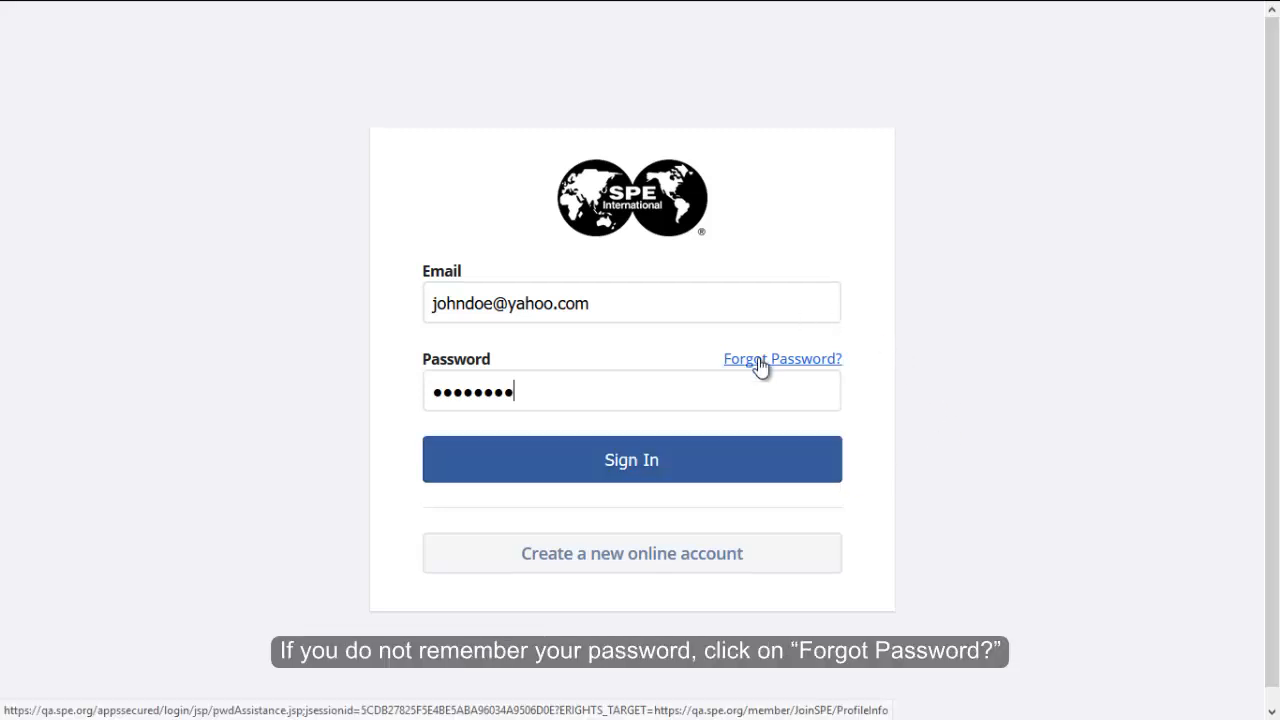
mouse_move(830, 552)
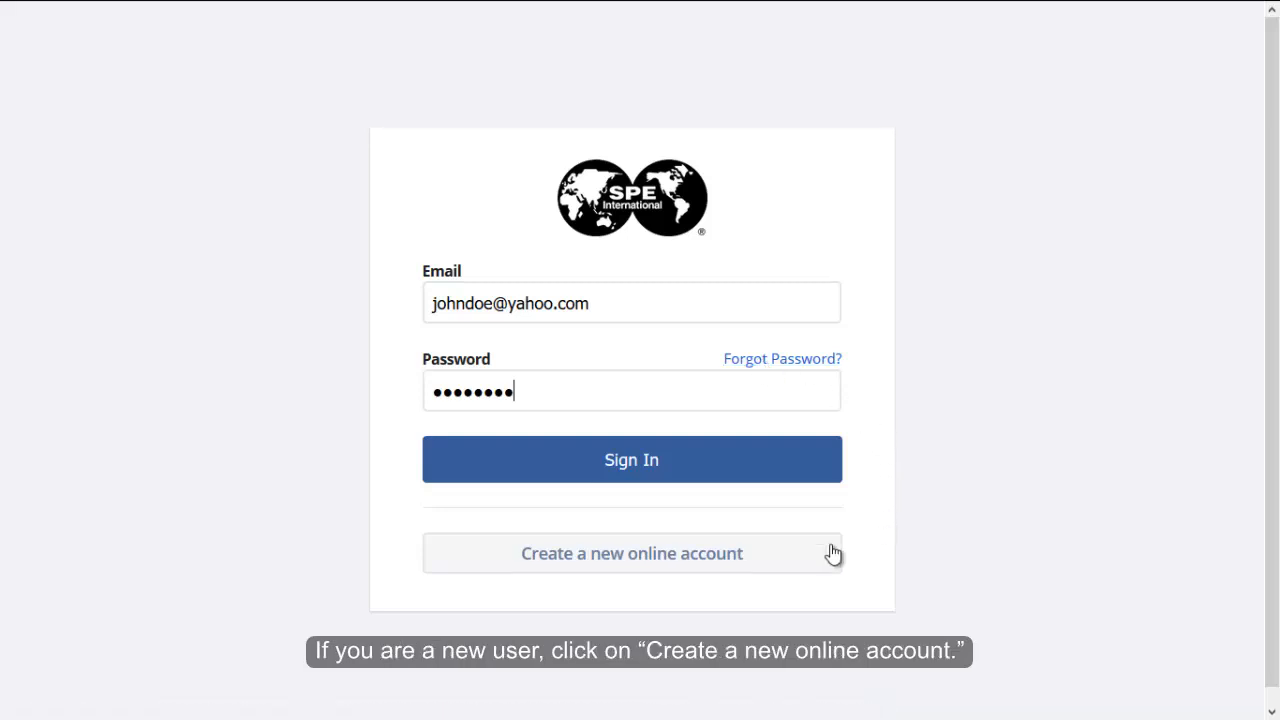
click(632, 552)
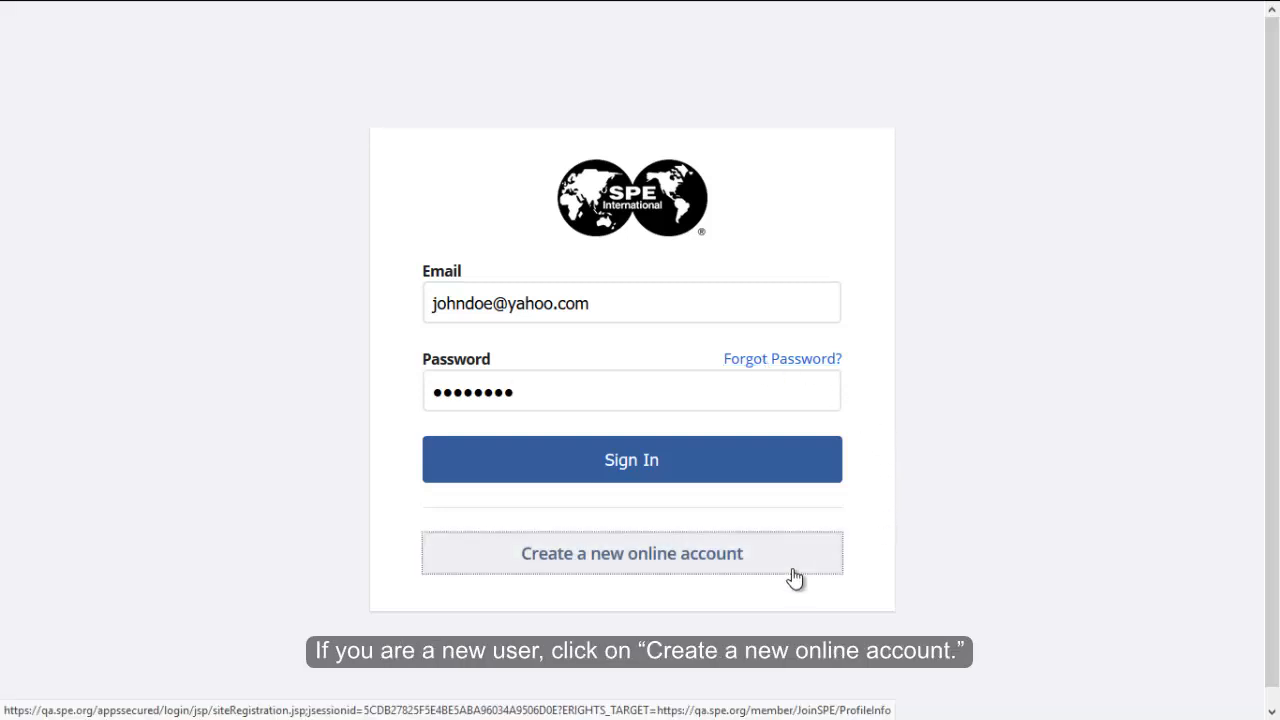
click(632, 552)
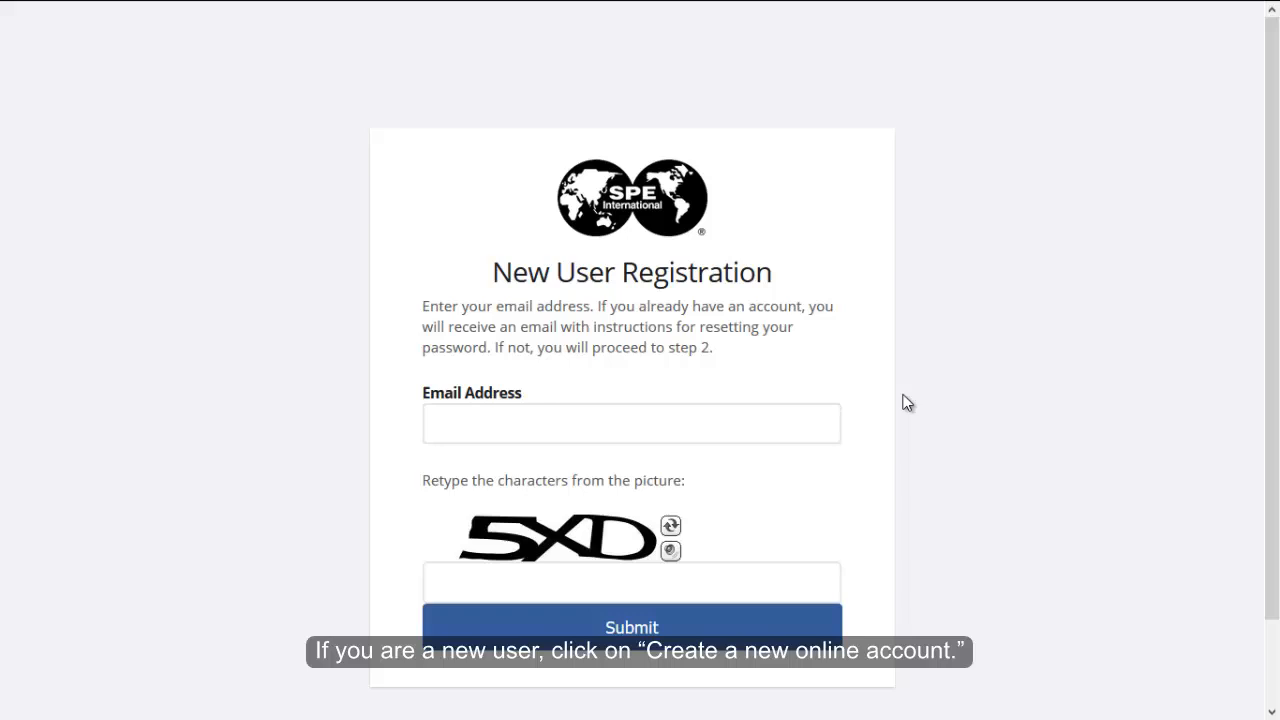
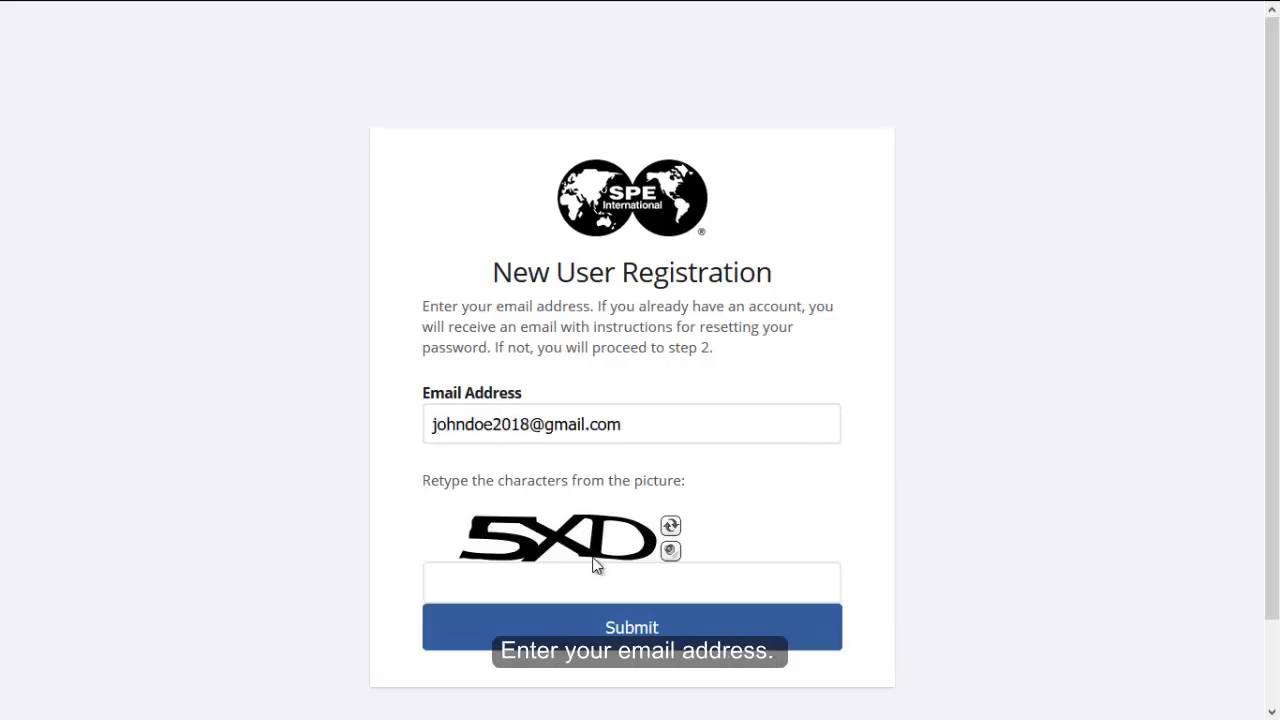
text(5X)
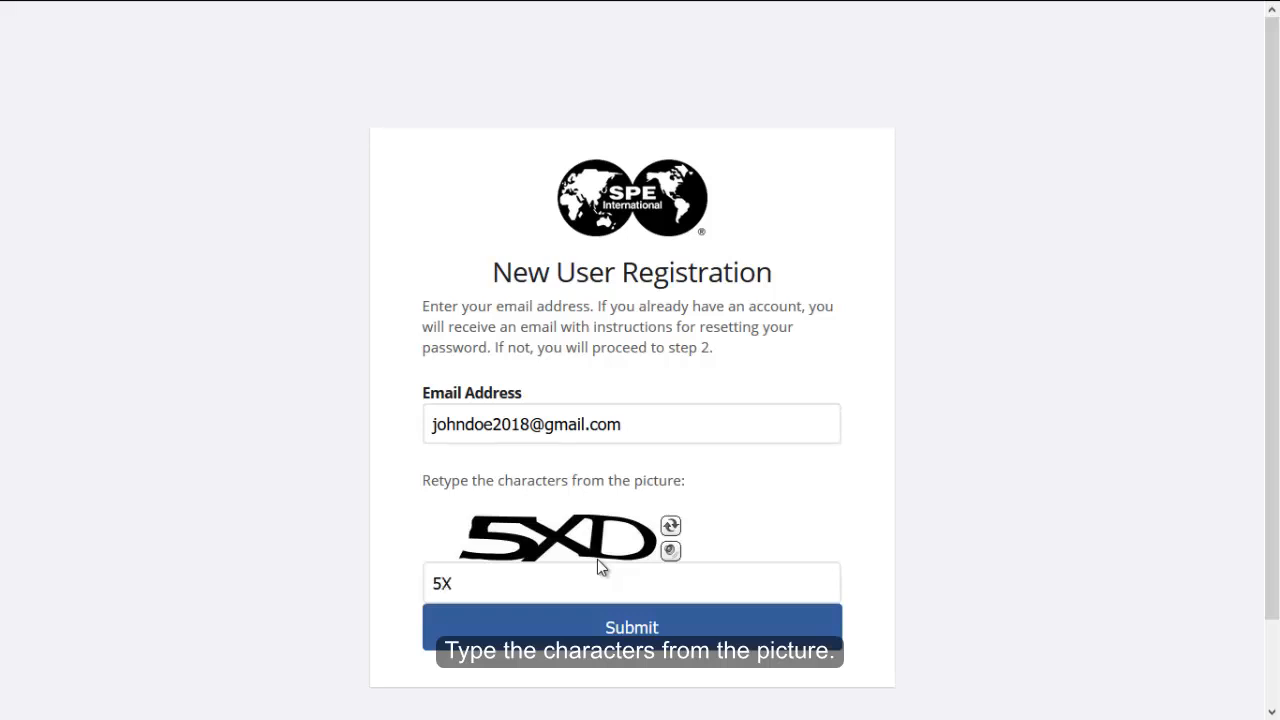
text(D)
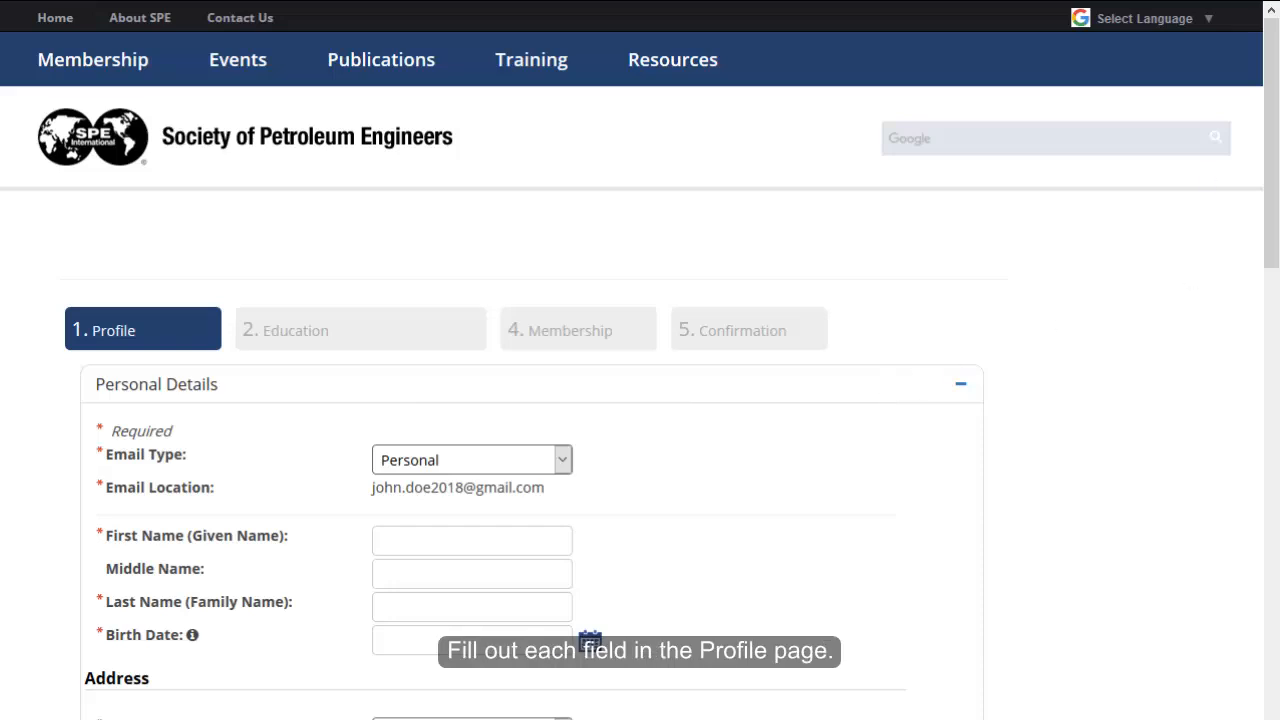
- Enter first name John, last name Doe, and pick March in the birth-date picker
scroll(down, 3)
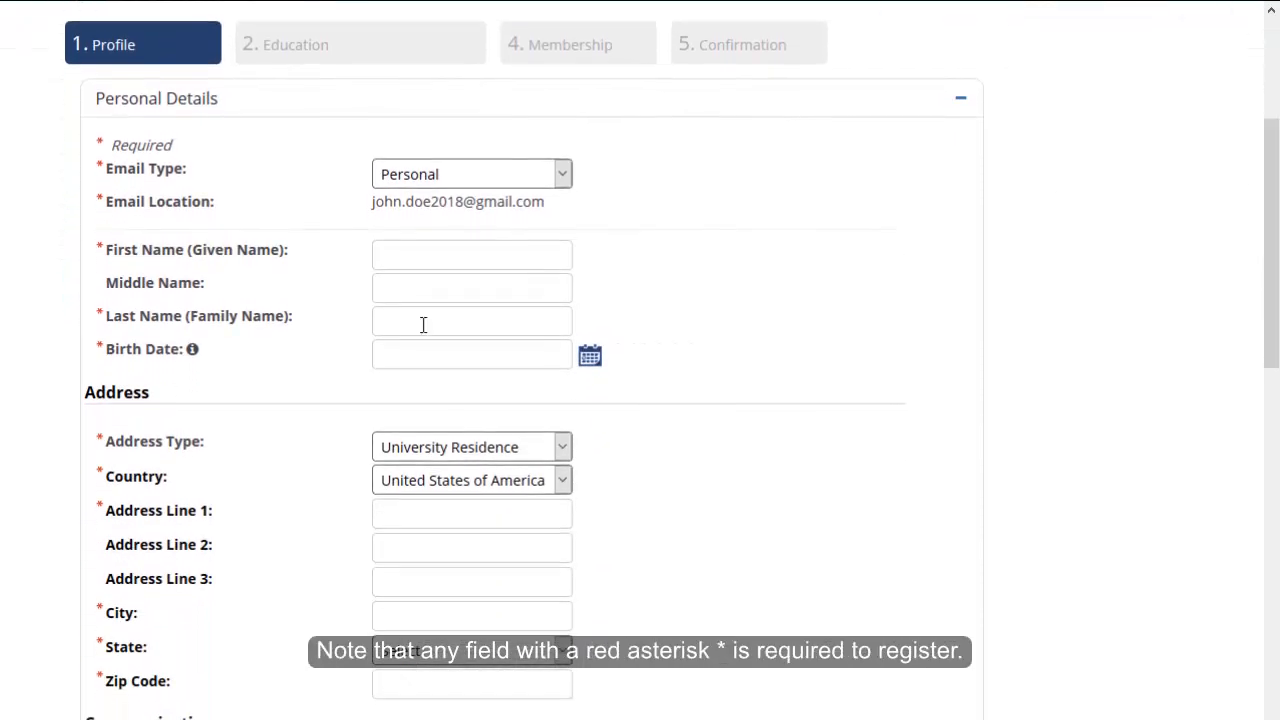
text(Jo)
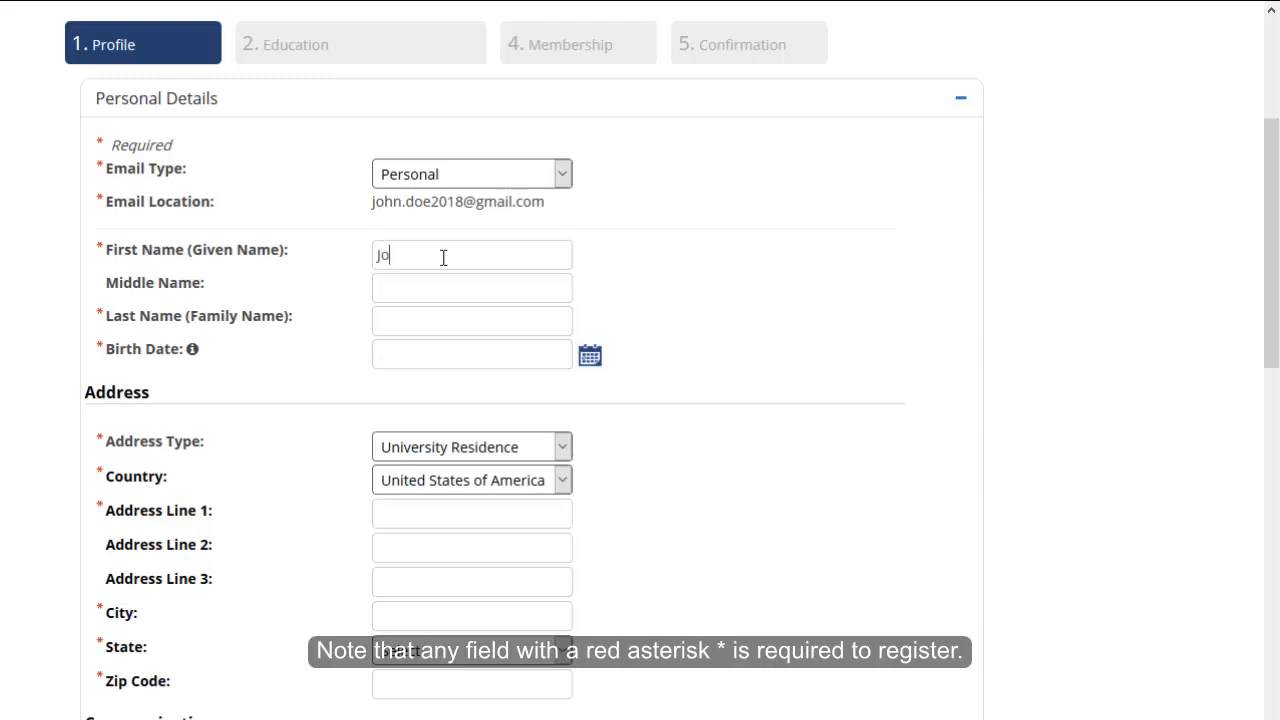
text(Doe)
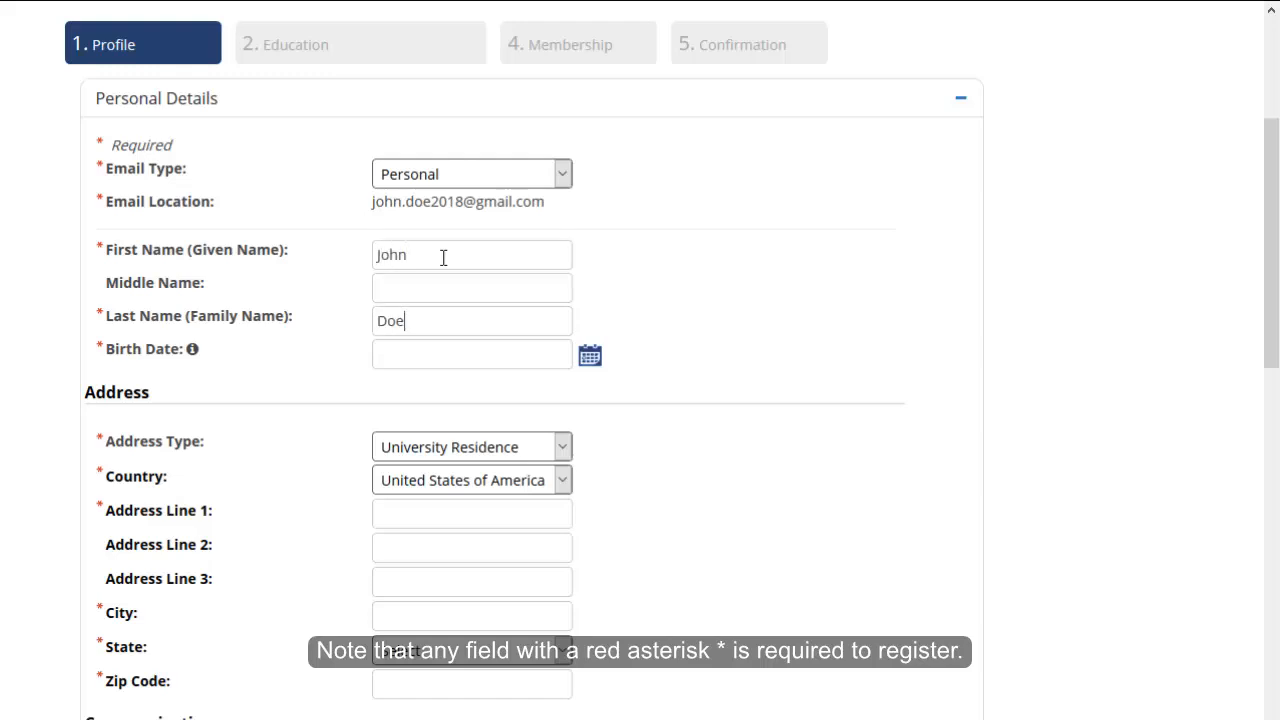
click(592, 356)
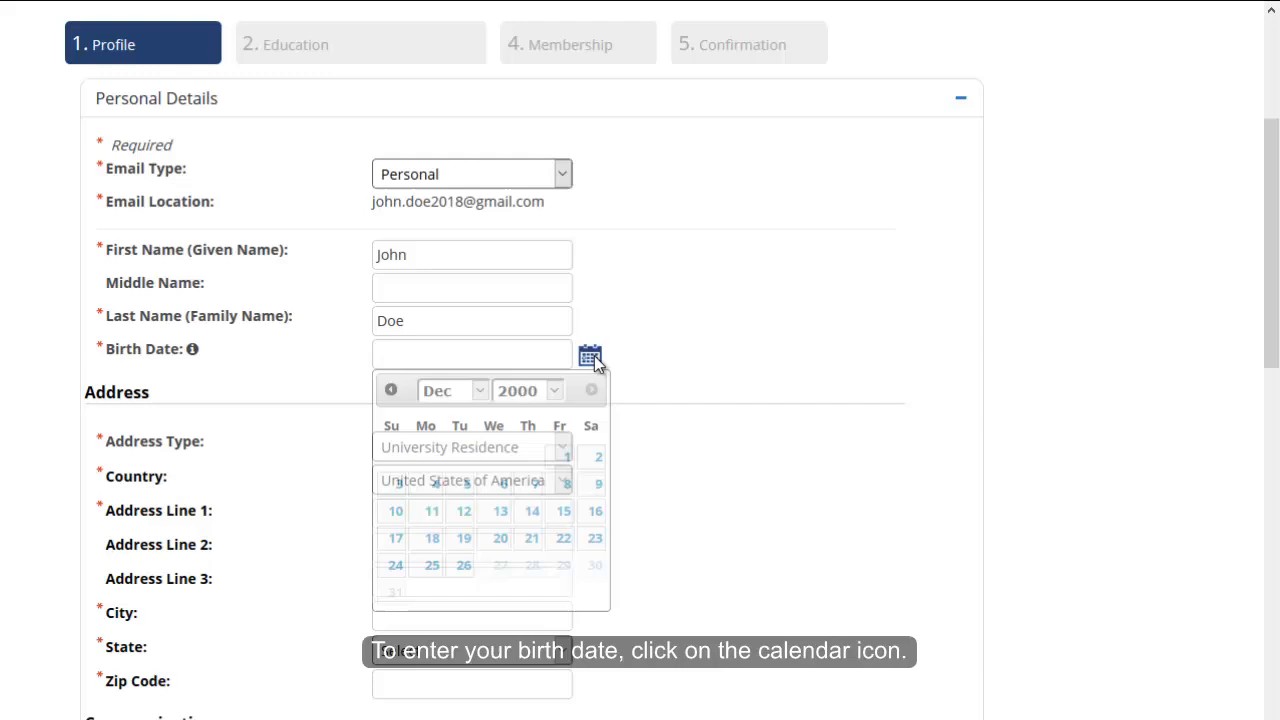
click(450, 390)
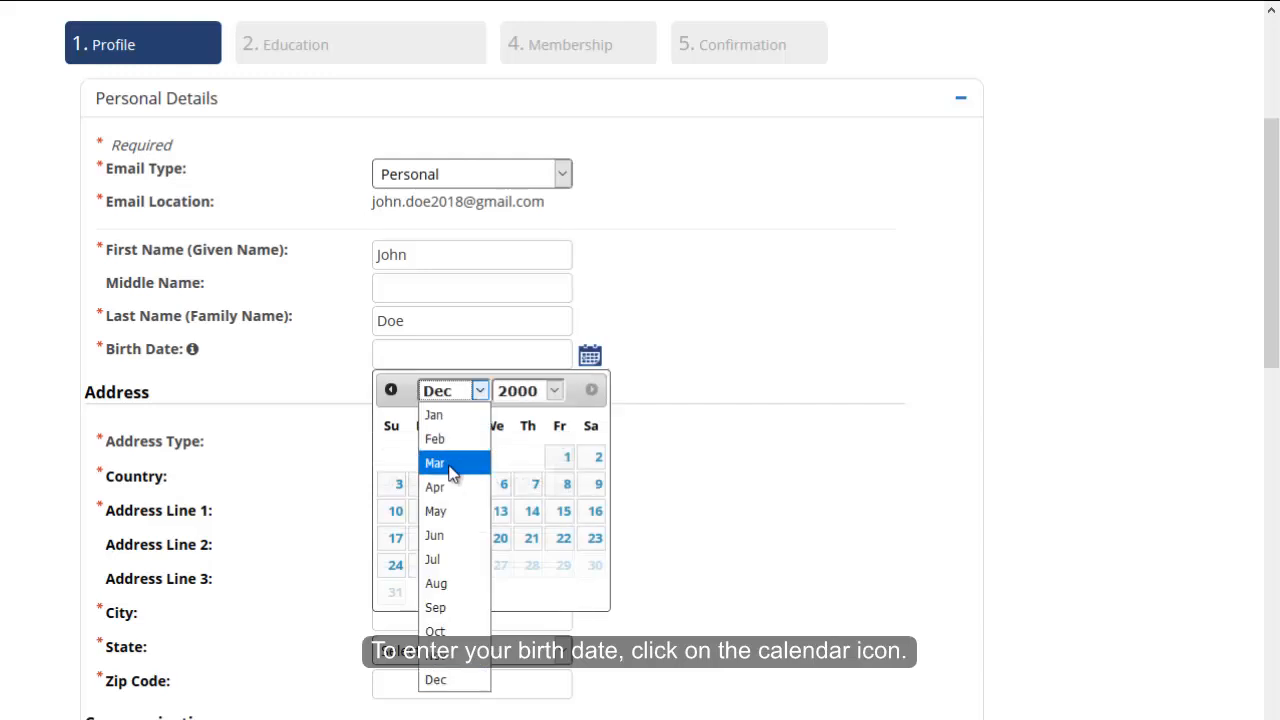
click(526, 390)
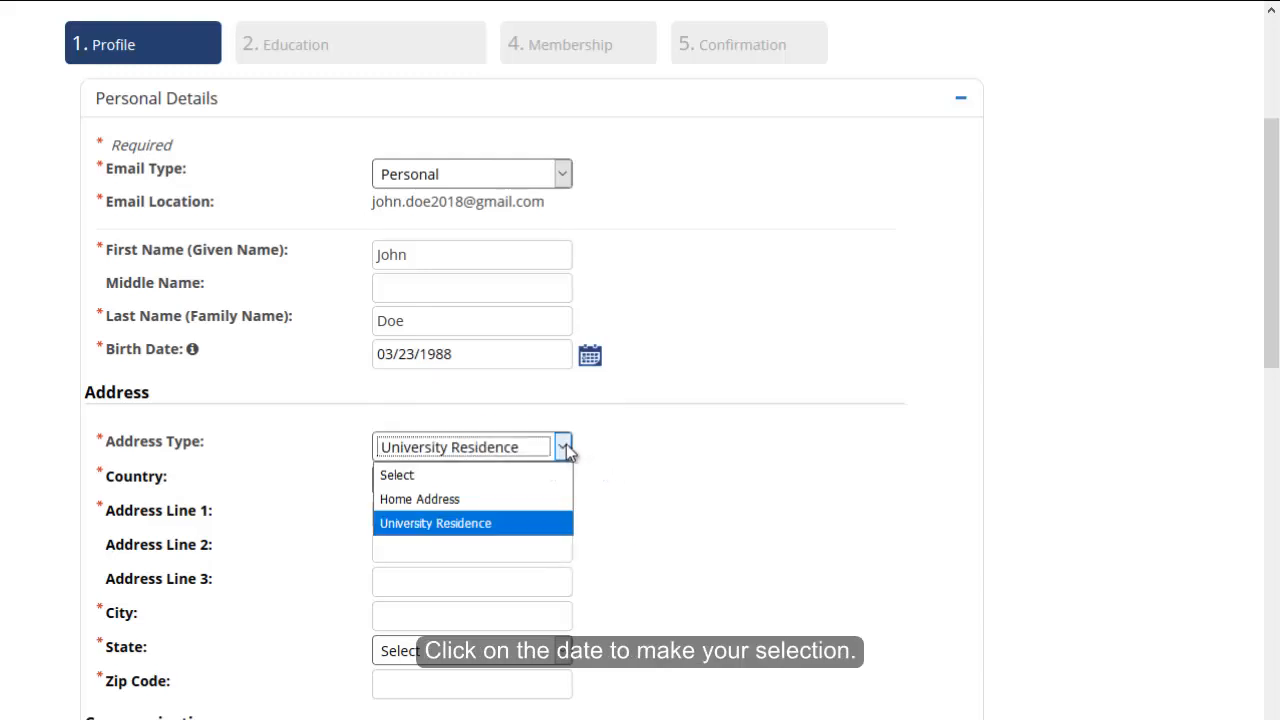
- Fill address type, phone 972, reason Educational/professional development, and the account password
click(416, 500)
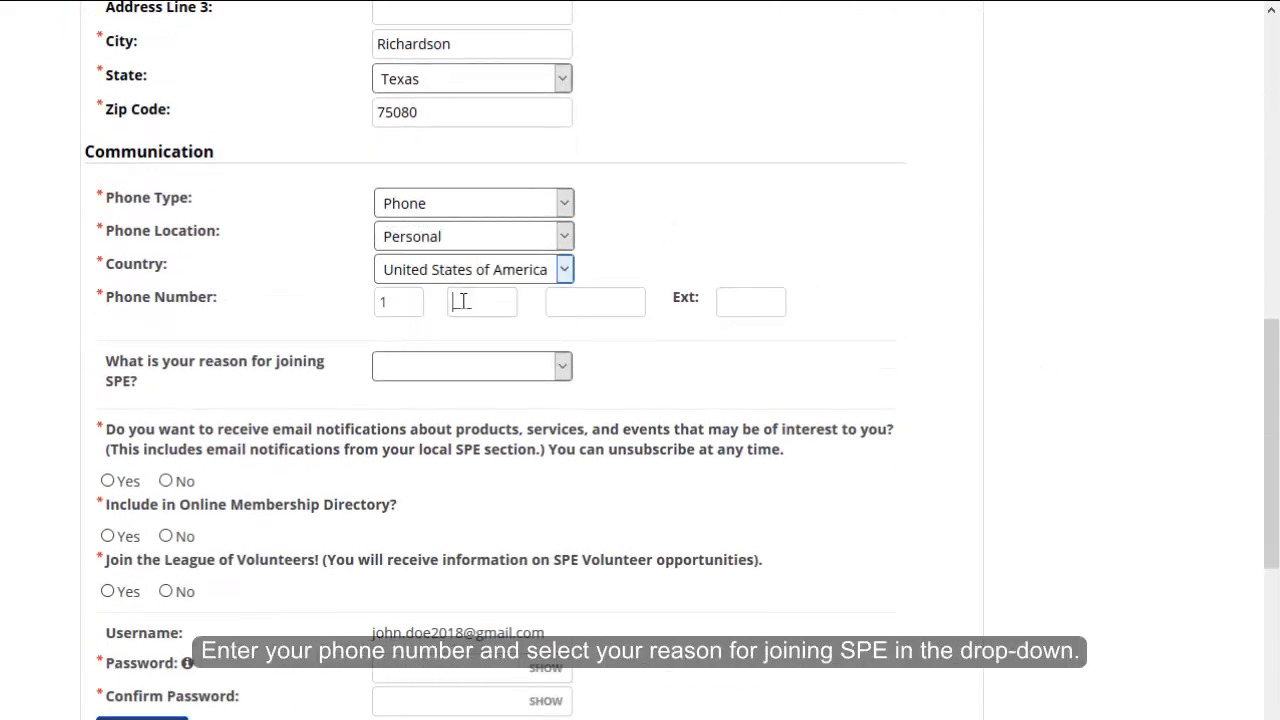
text(972)
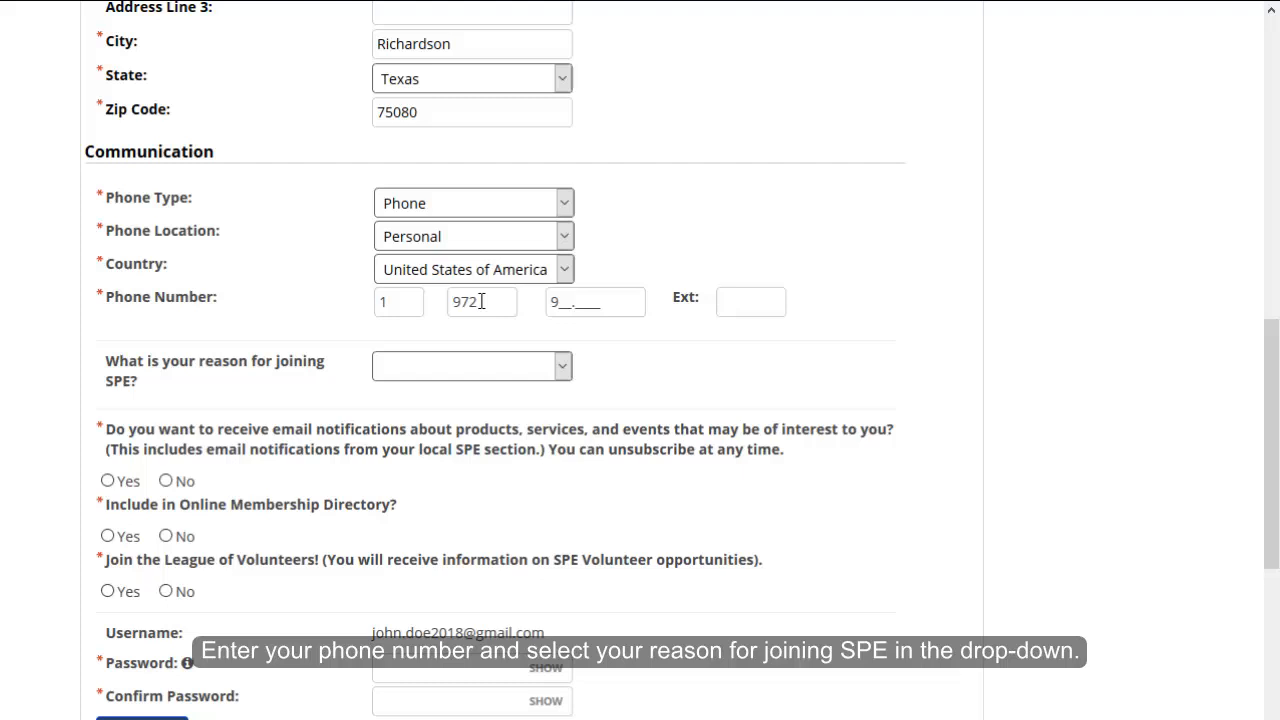
click(562, 364)
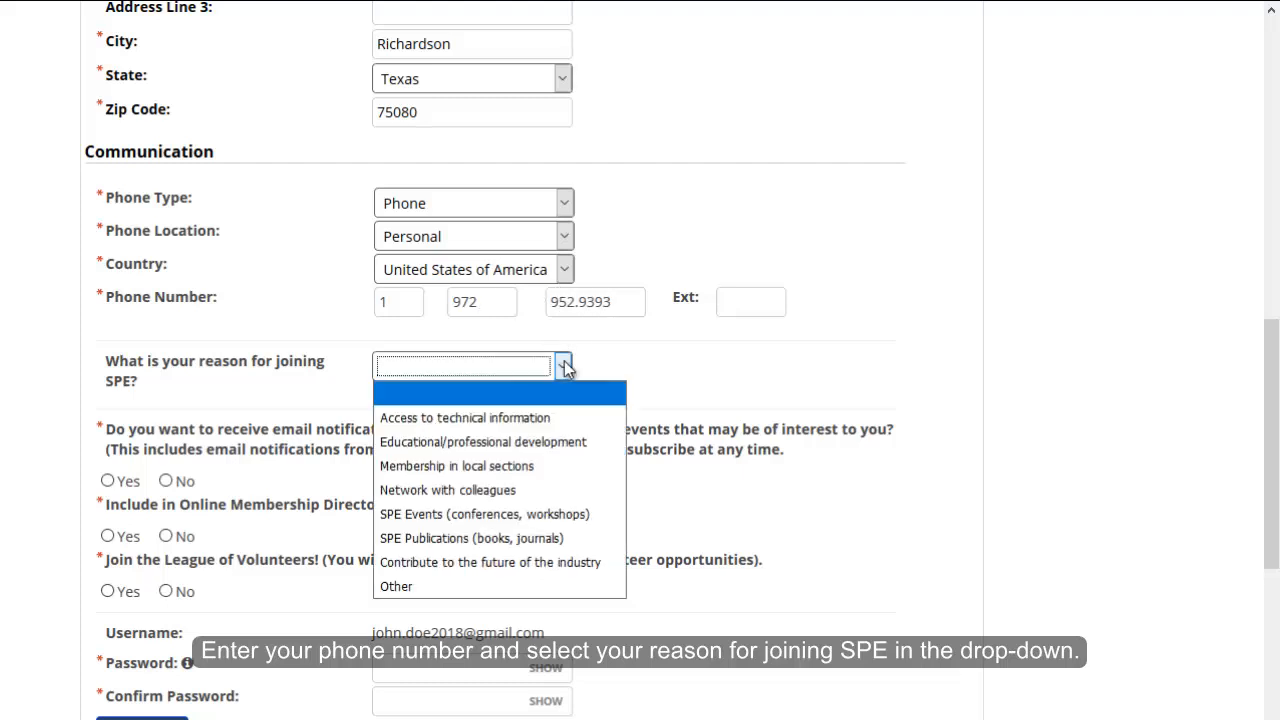
click(484, 442)
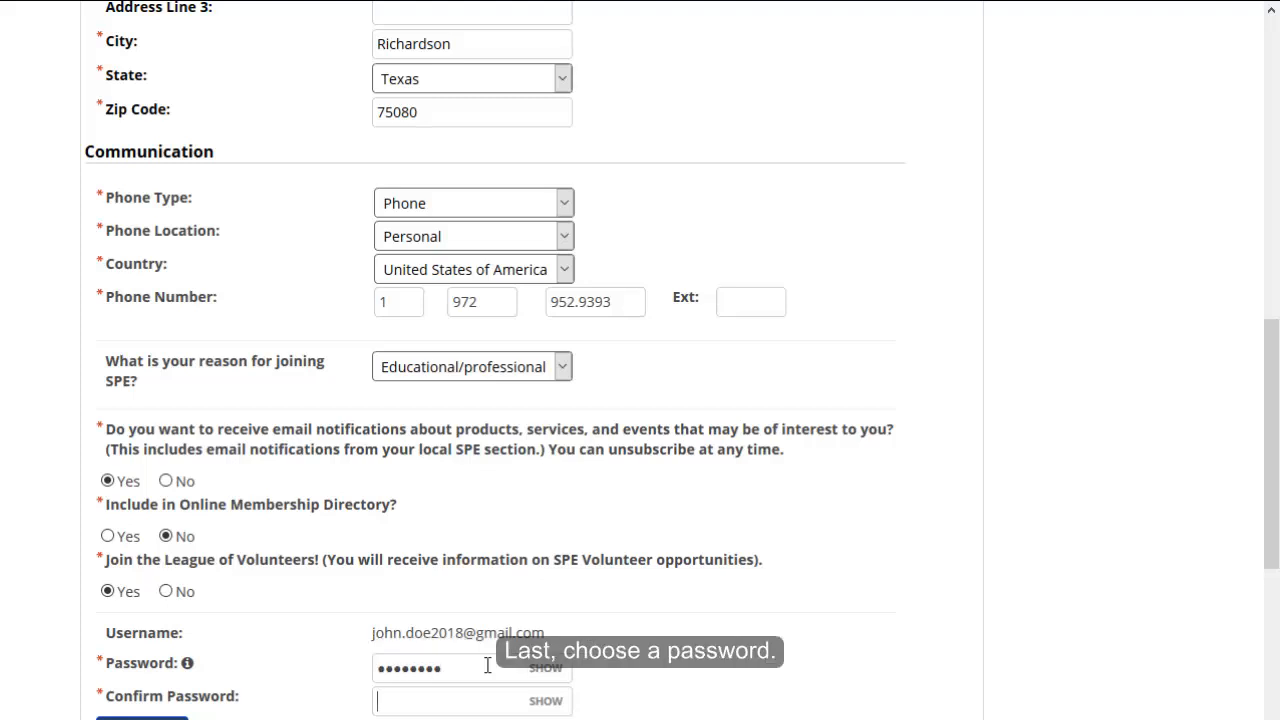
text(•••••••)
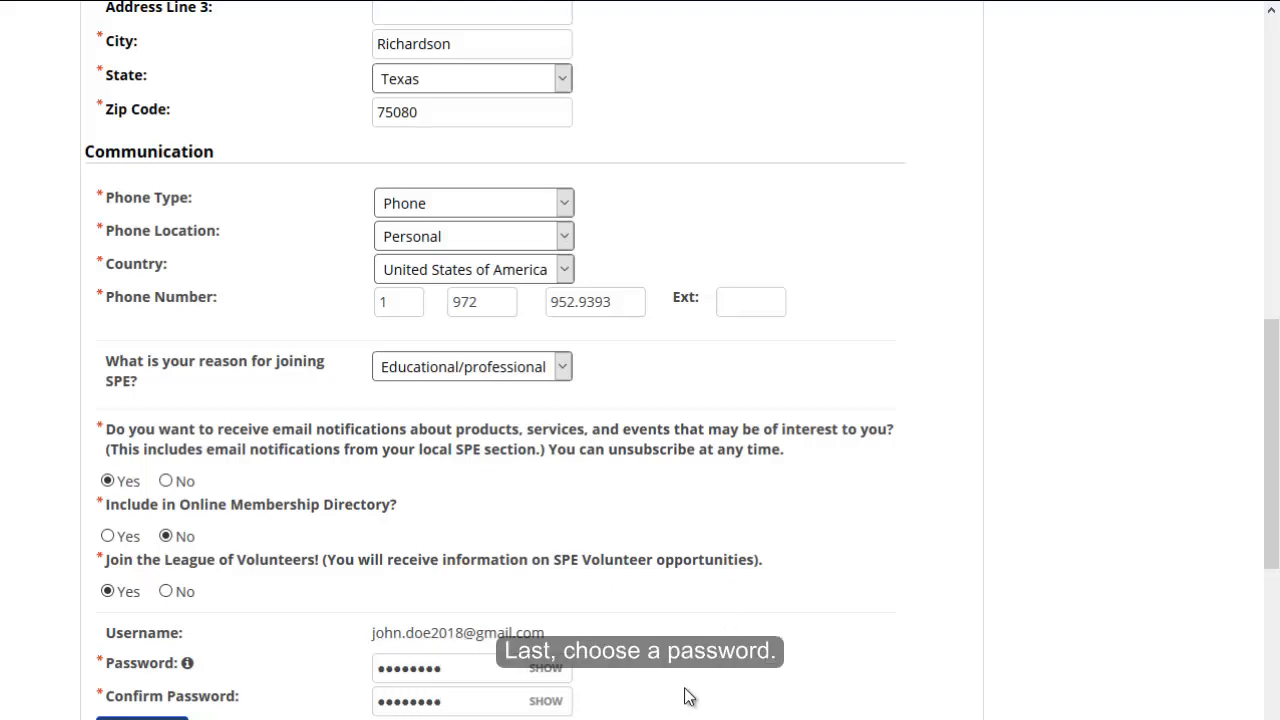
scroll(down, 3)
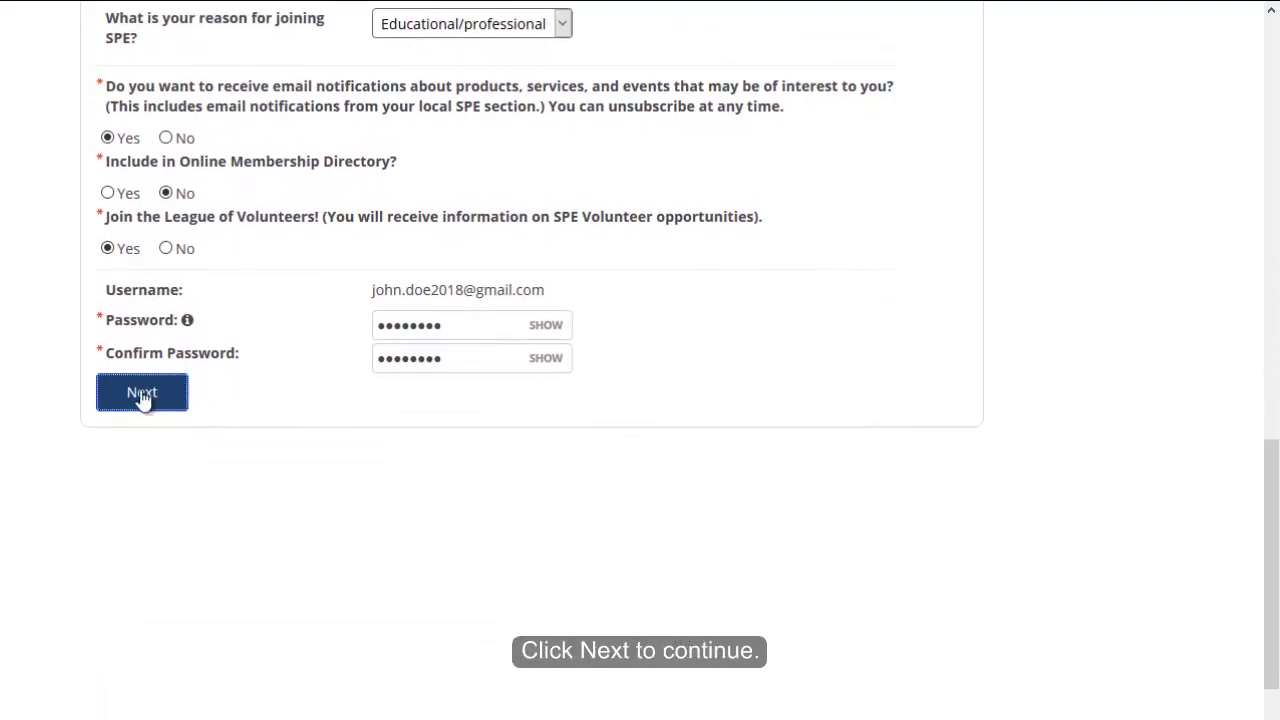
- Submit the profile and advance to the Education step
click(142, 392)
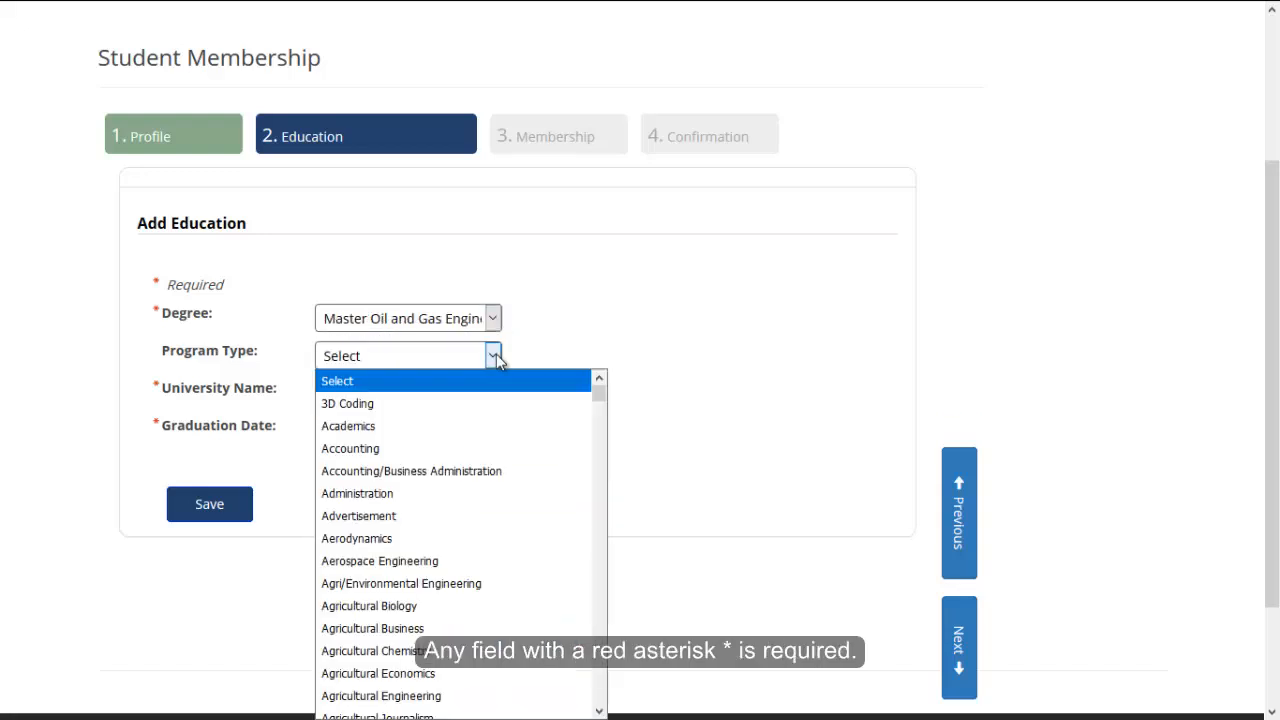
- Save education: Petroleum & Gas Engineering at Federal University of Petroleum Resources, graduating November 2020
click(404, 356)
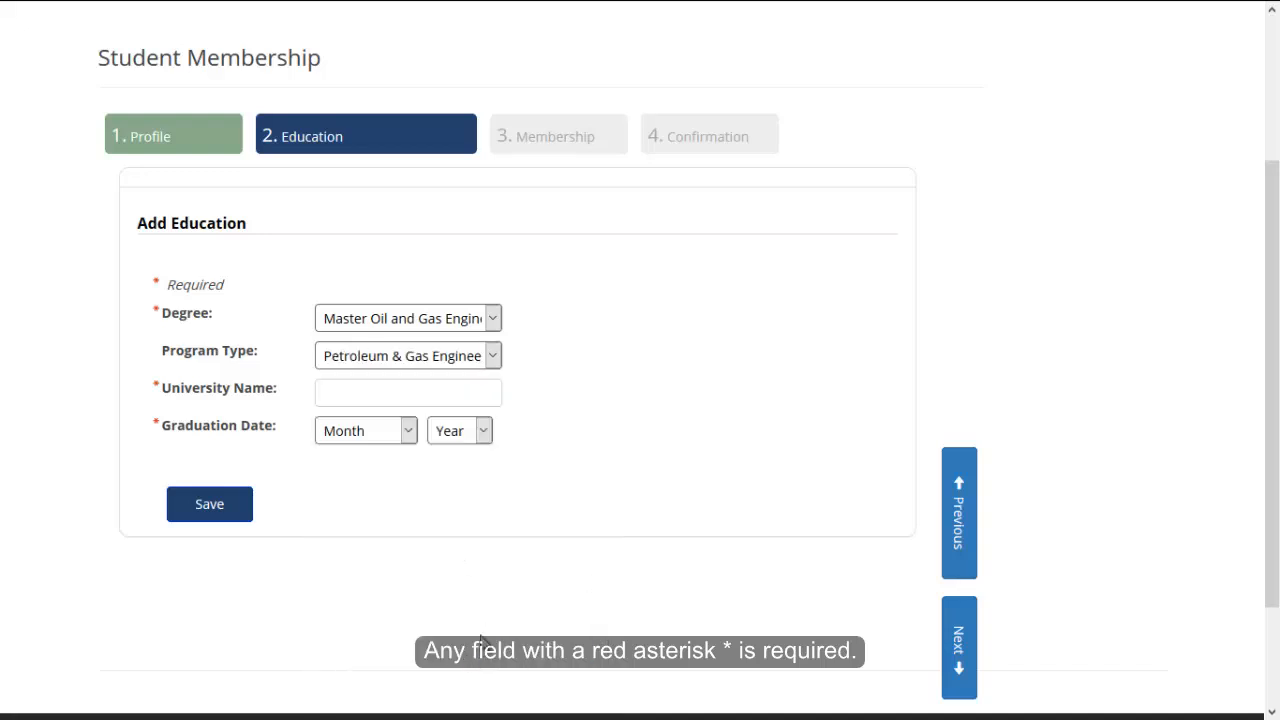
text(University of)
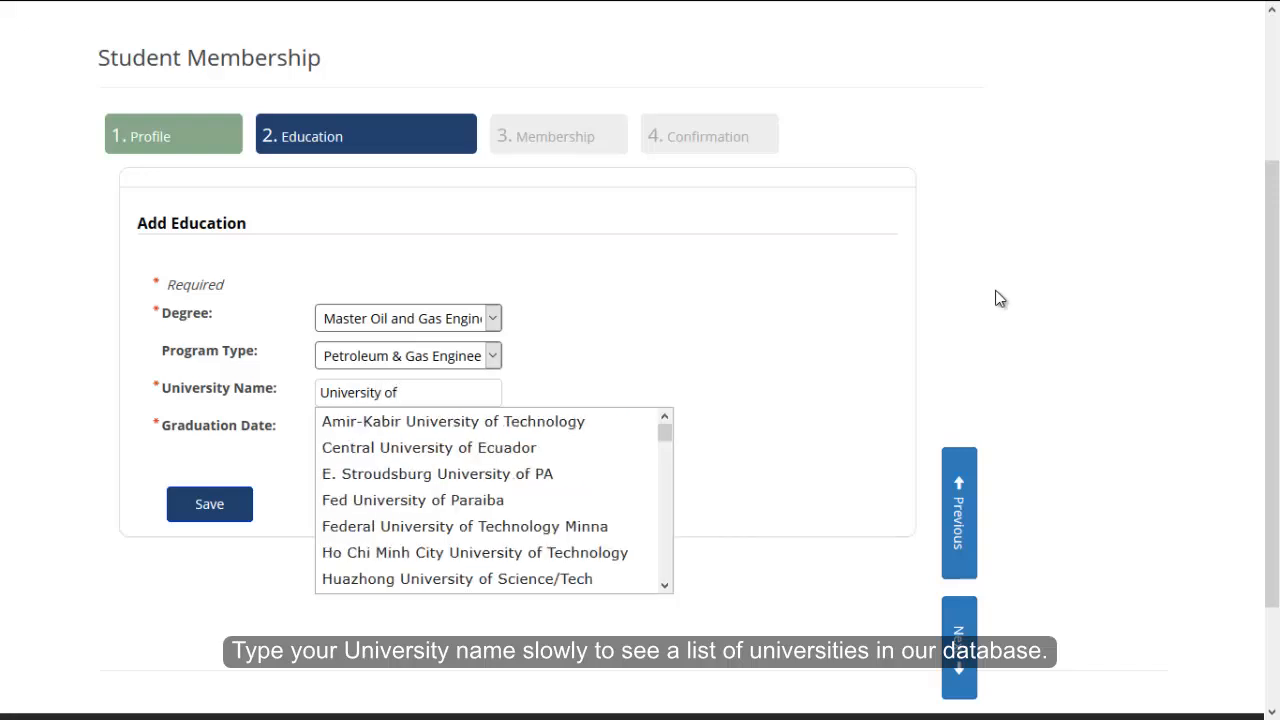
text(Pet)
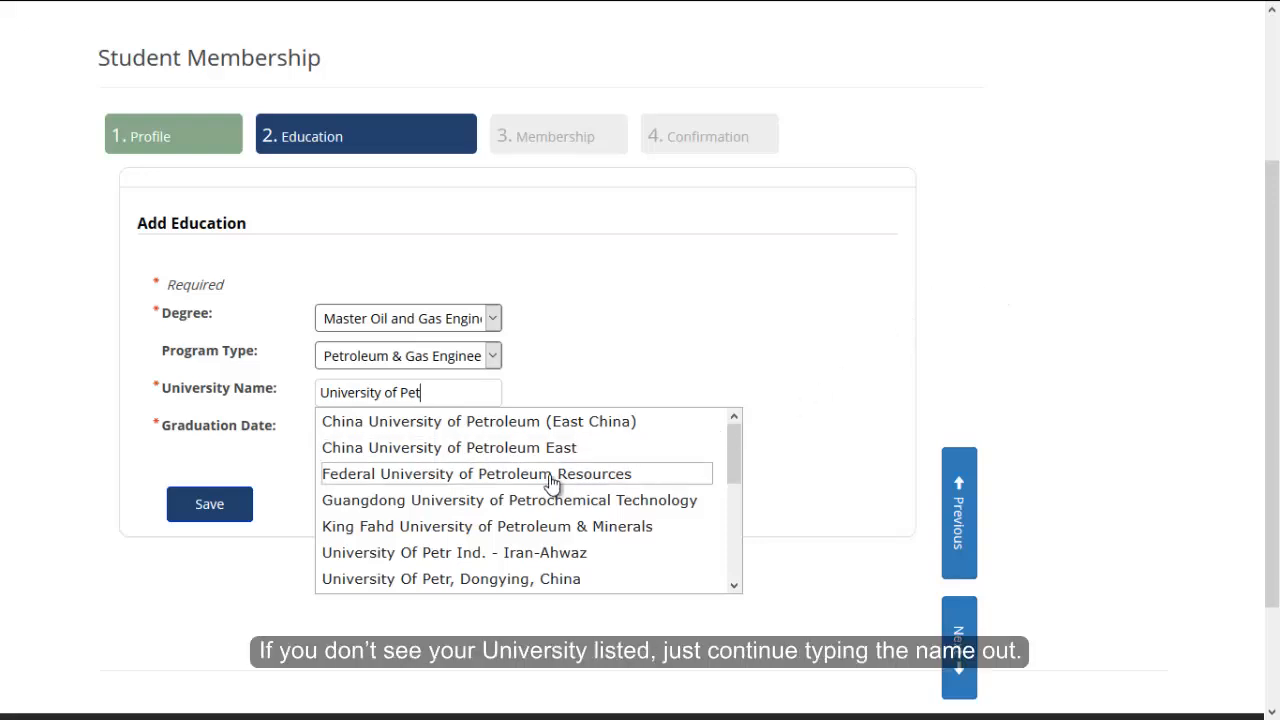
click(476, 474)
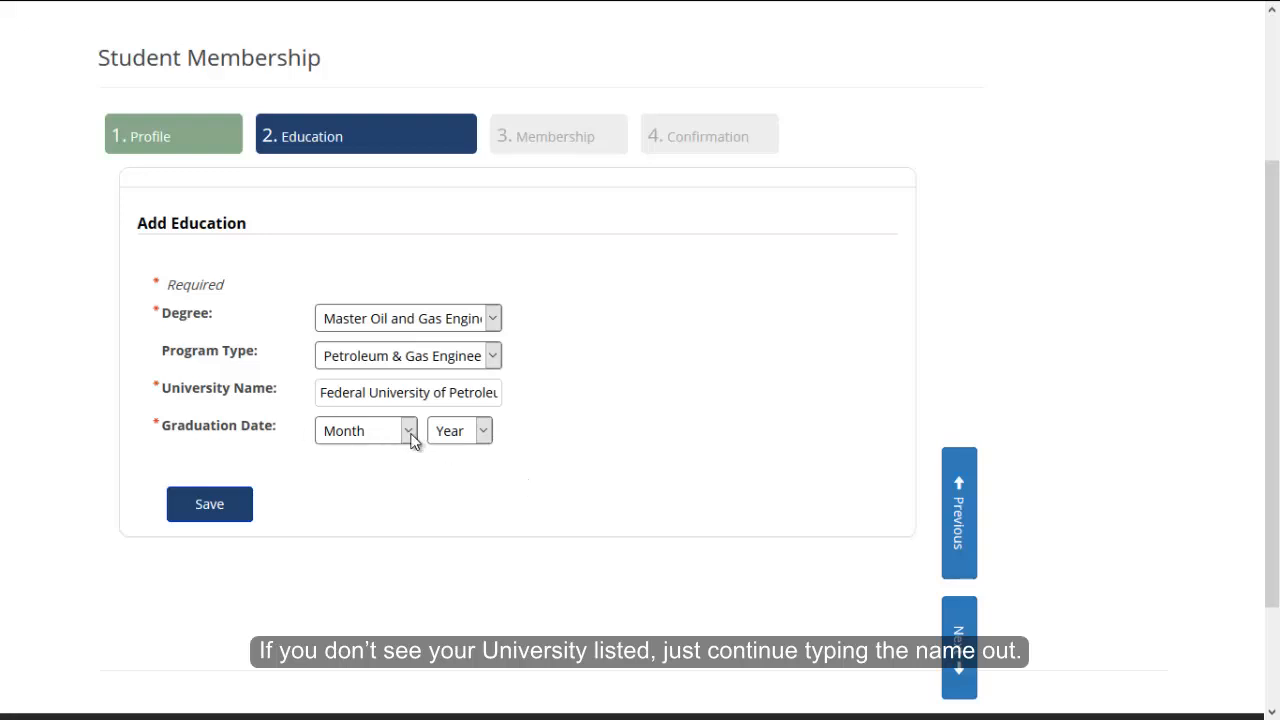
click(484, 430)
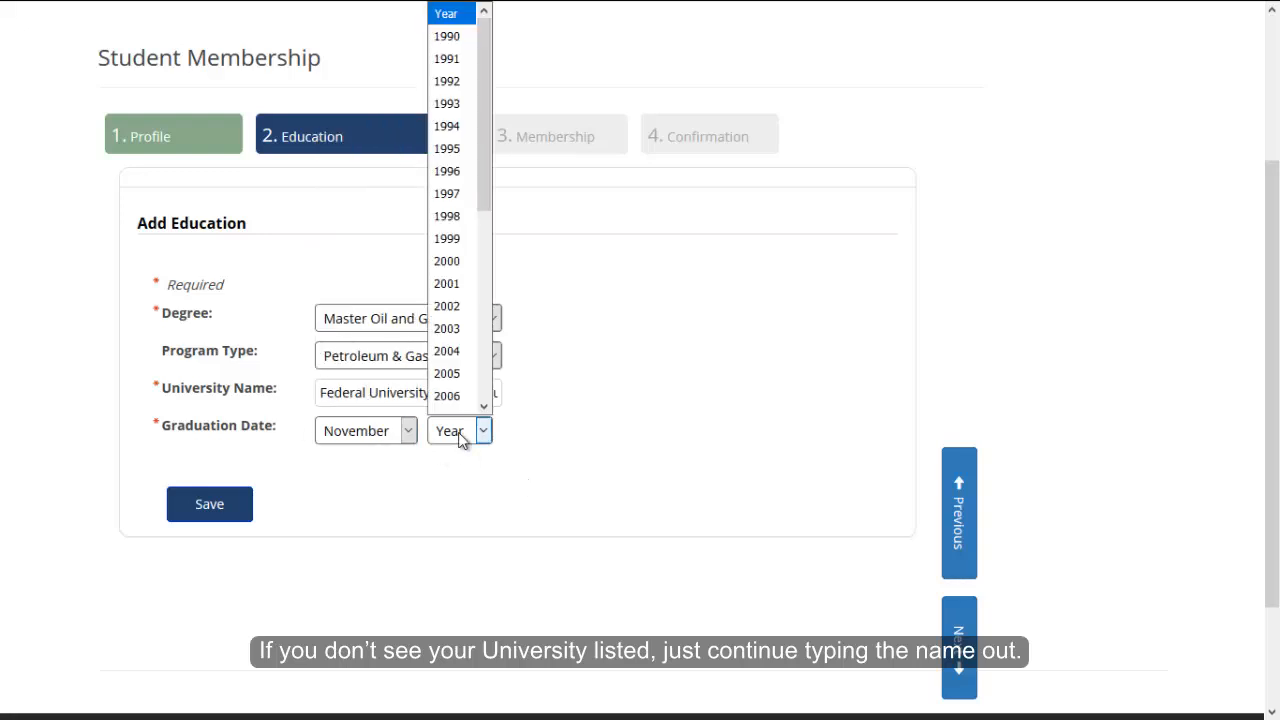
scroll(down, 3)
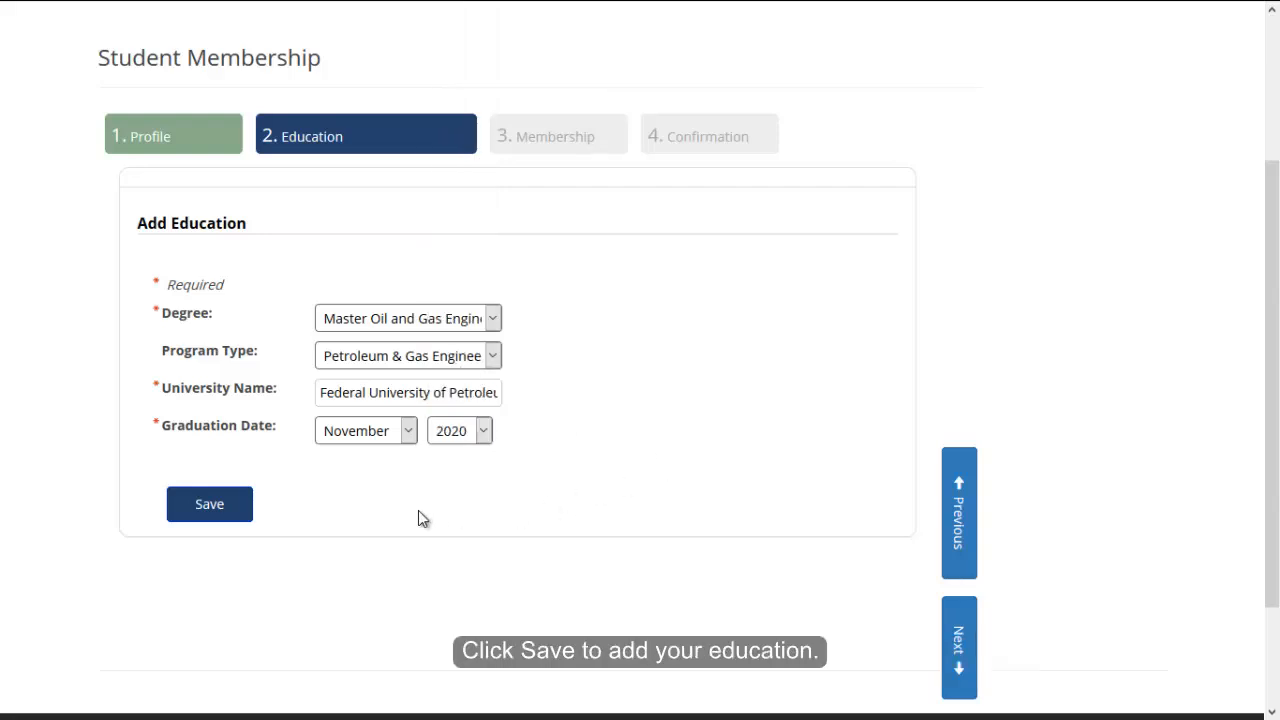
click(208, 504)
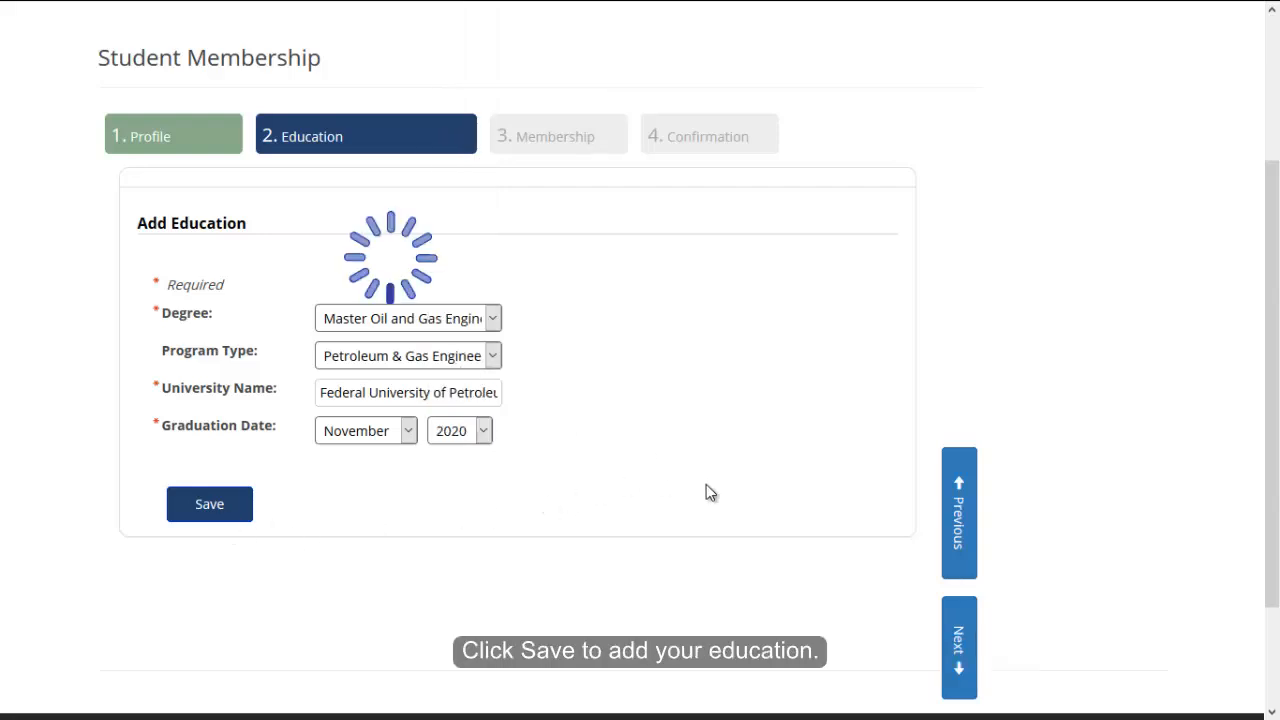
- Continue to the Membership step showing the membership summary
click(208, 504)
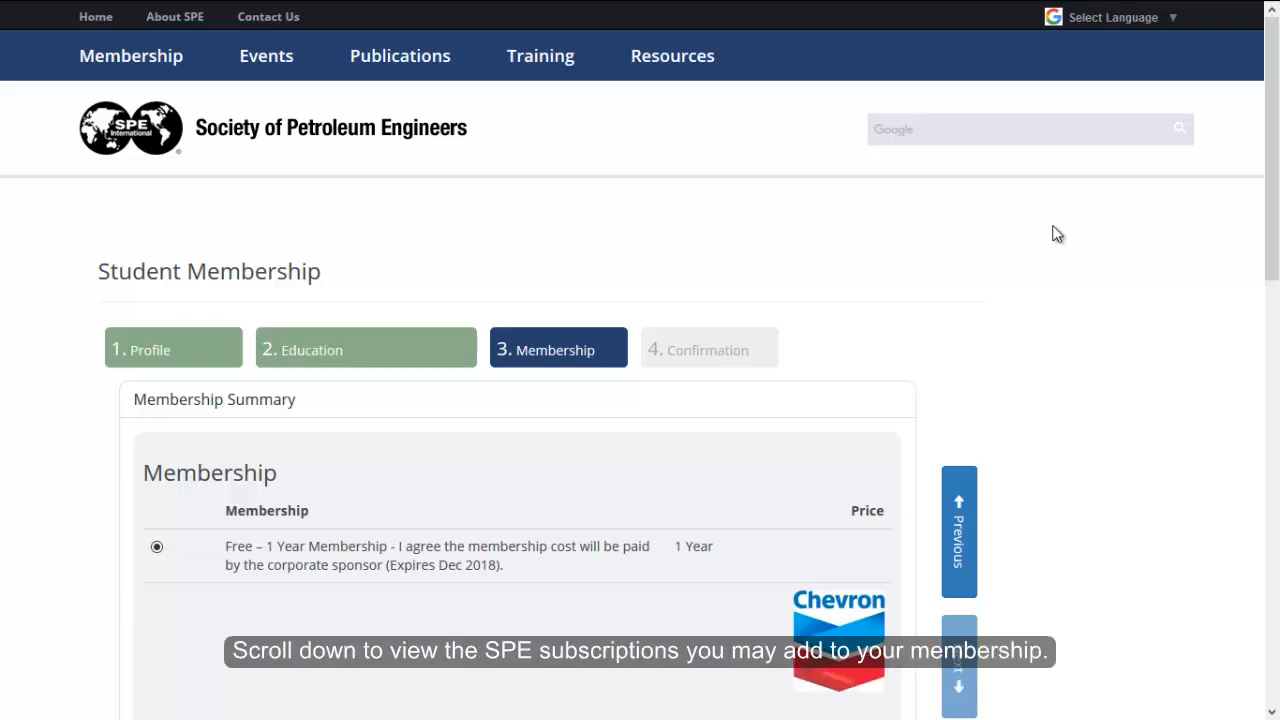
scroll(down, 3)
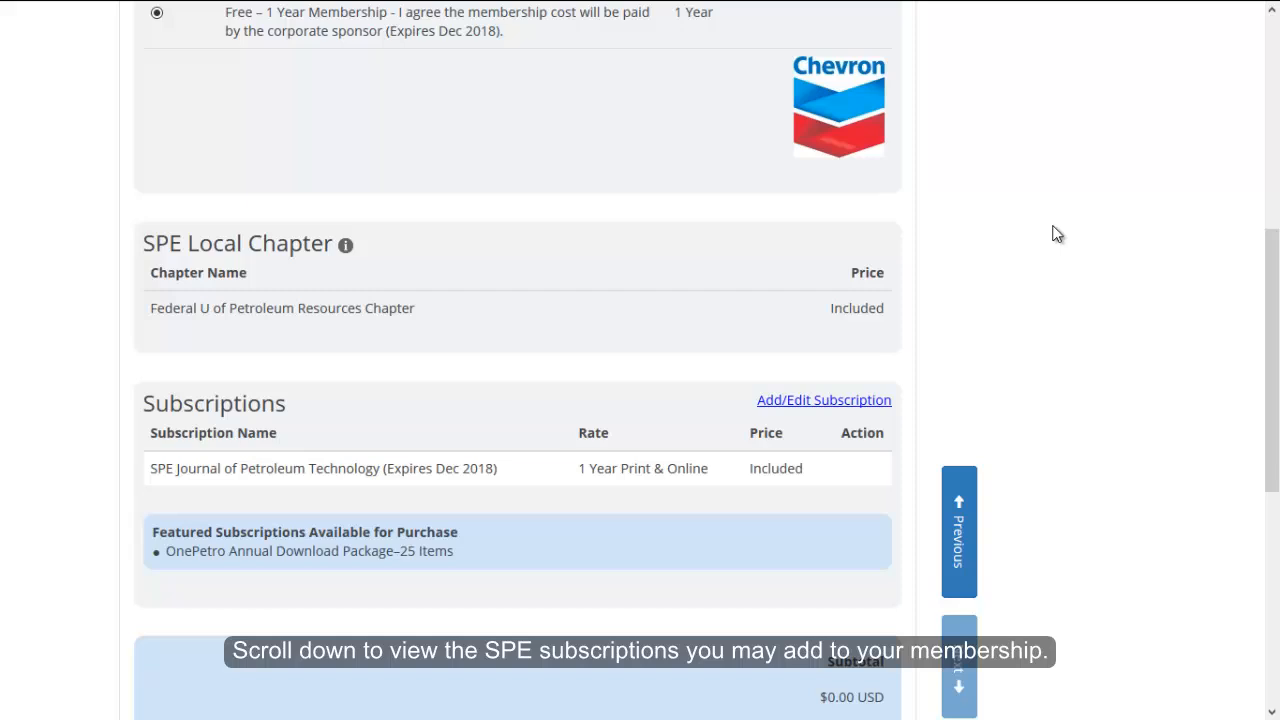
mouse_move(842, 418)
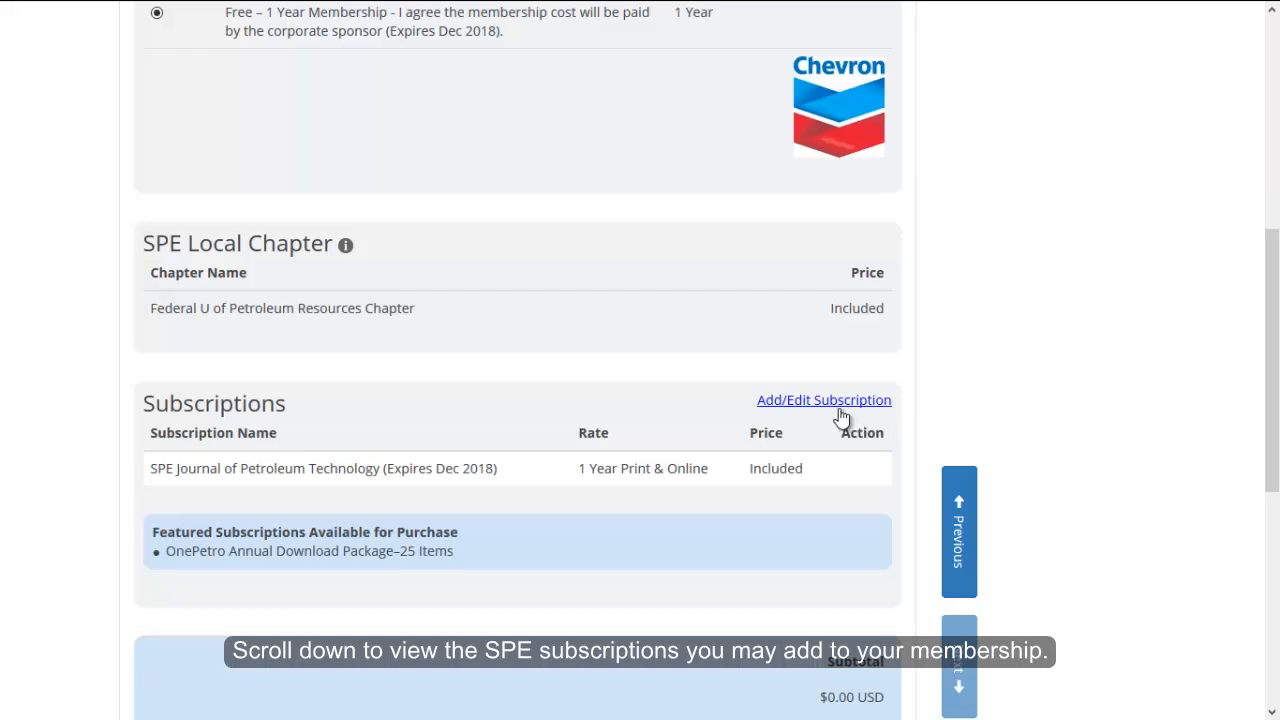
click(824, 400)
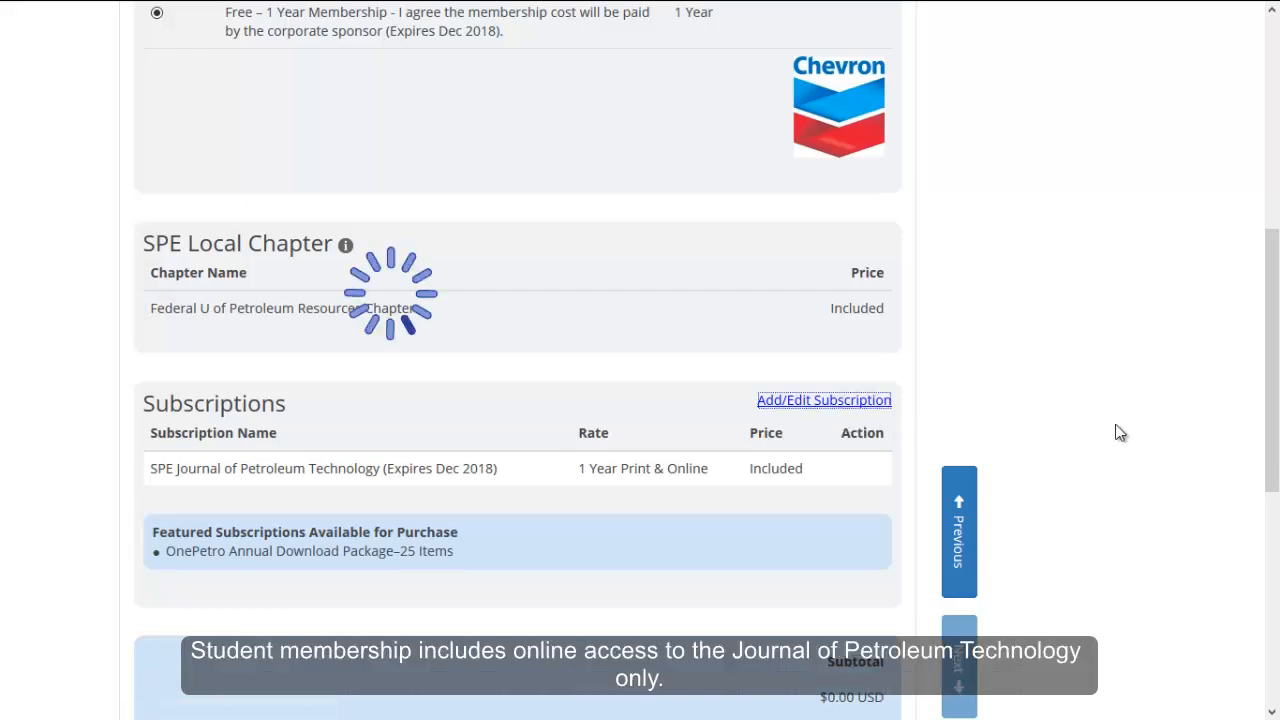
click(824, 400)
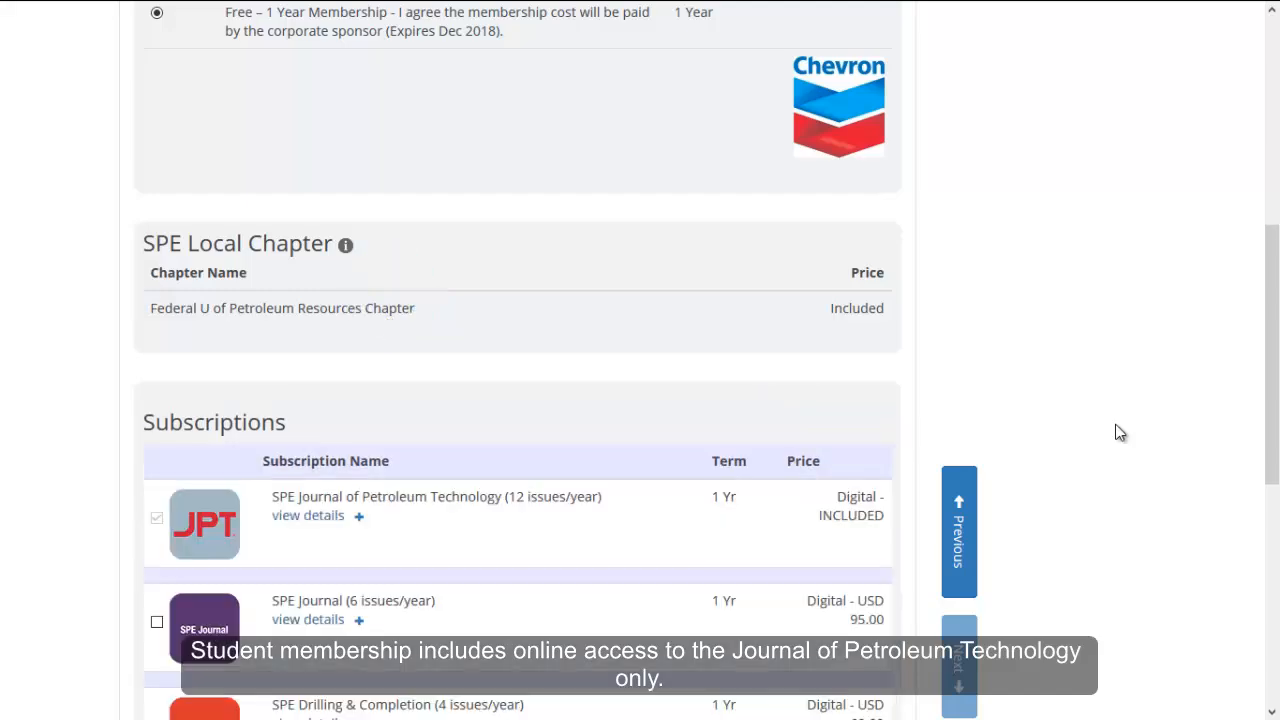
scroll(down, 3)
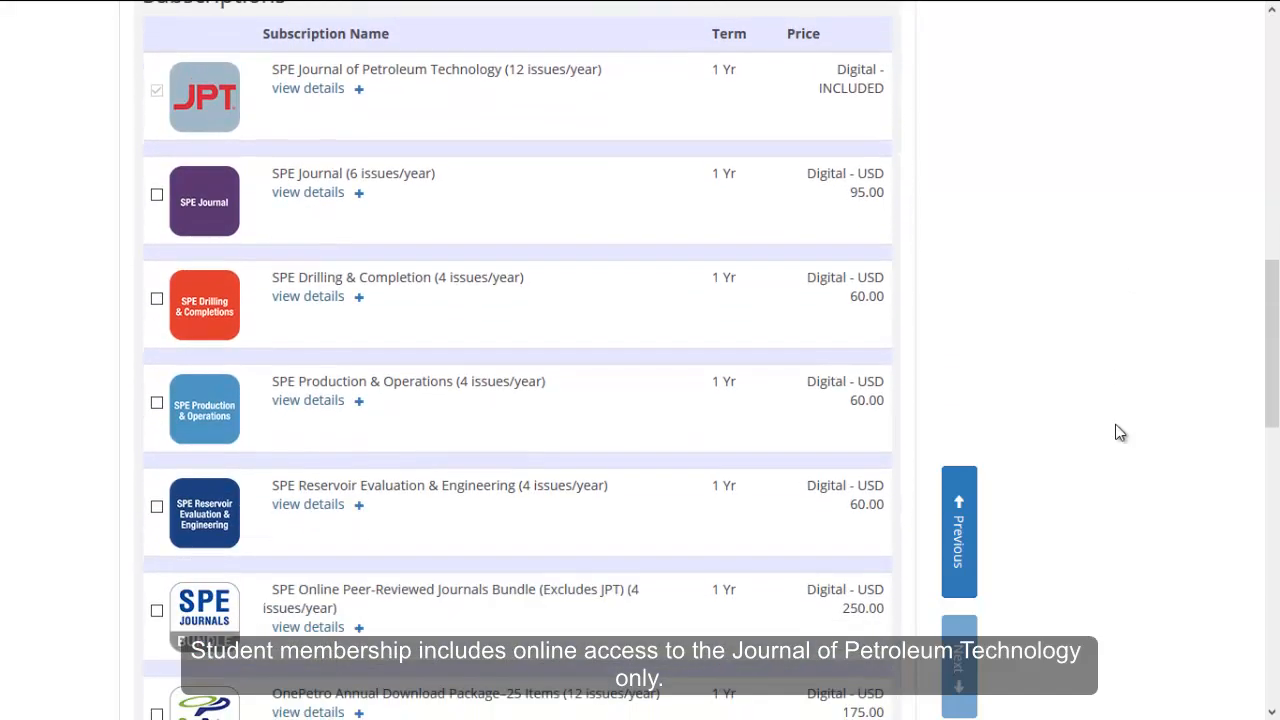
scroll(down, 3)
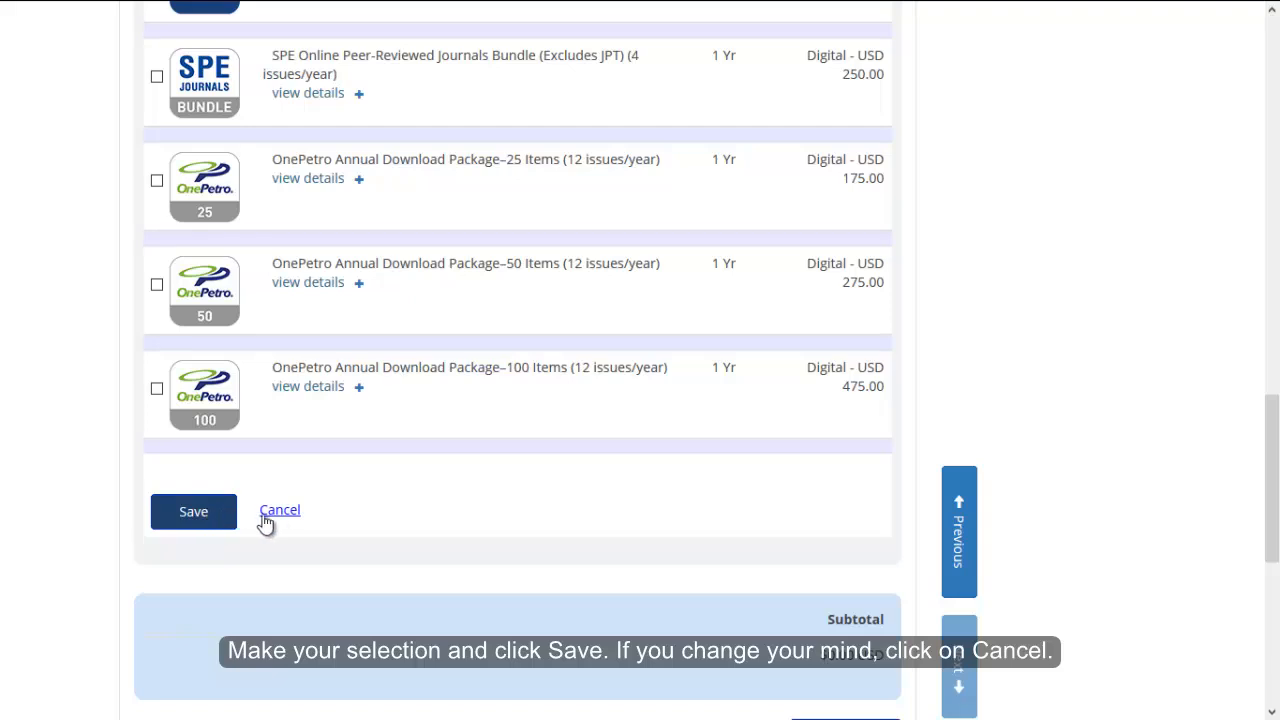
mouse_move(422, 518)
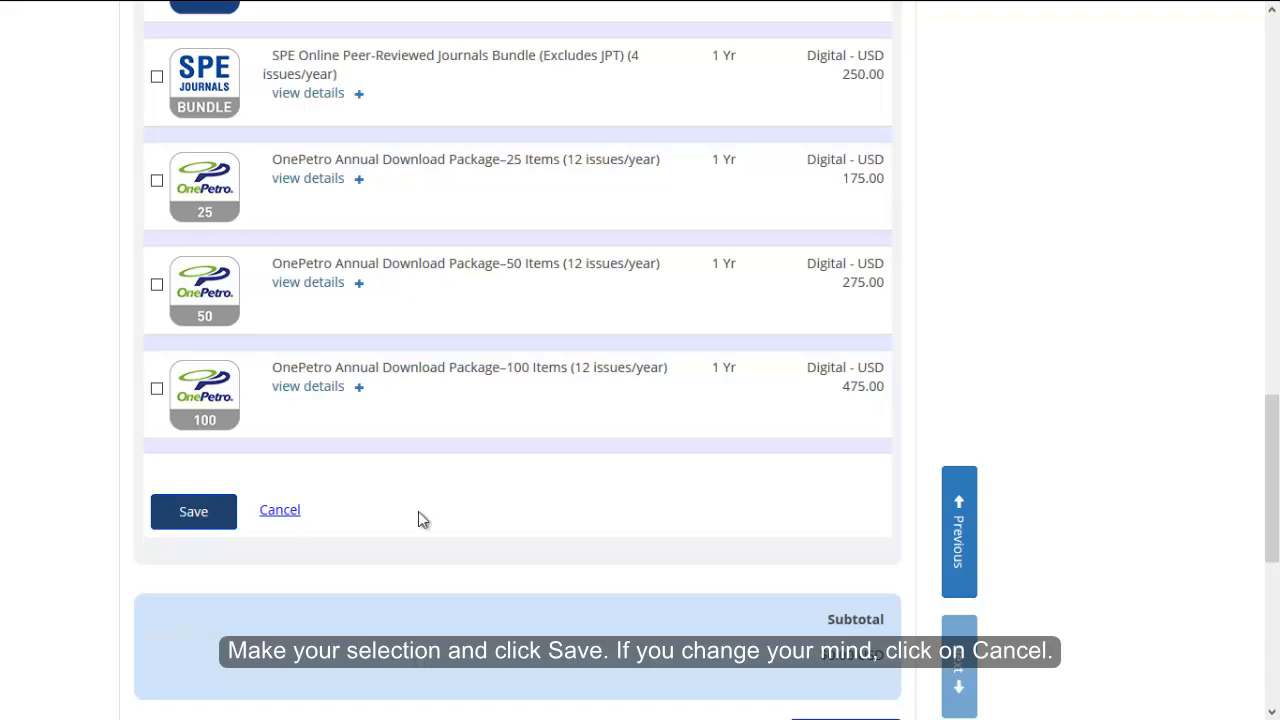
click(192, 512)
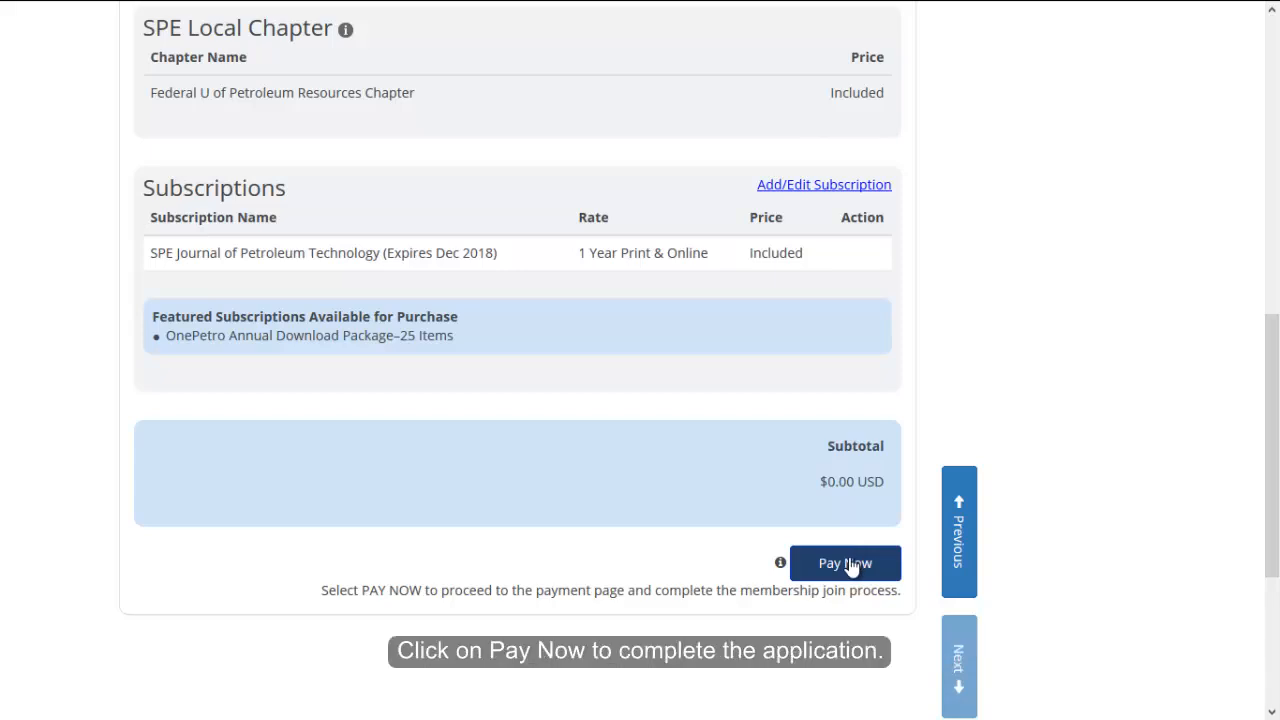
- Choose Pay Now on the $15.00 membership summary to bring up the card payment form
click(844, 564)
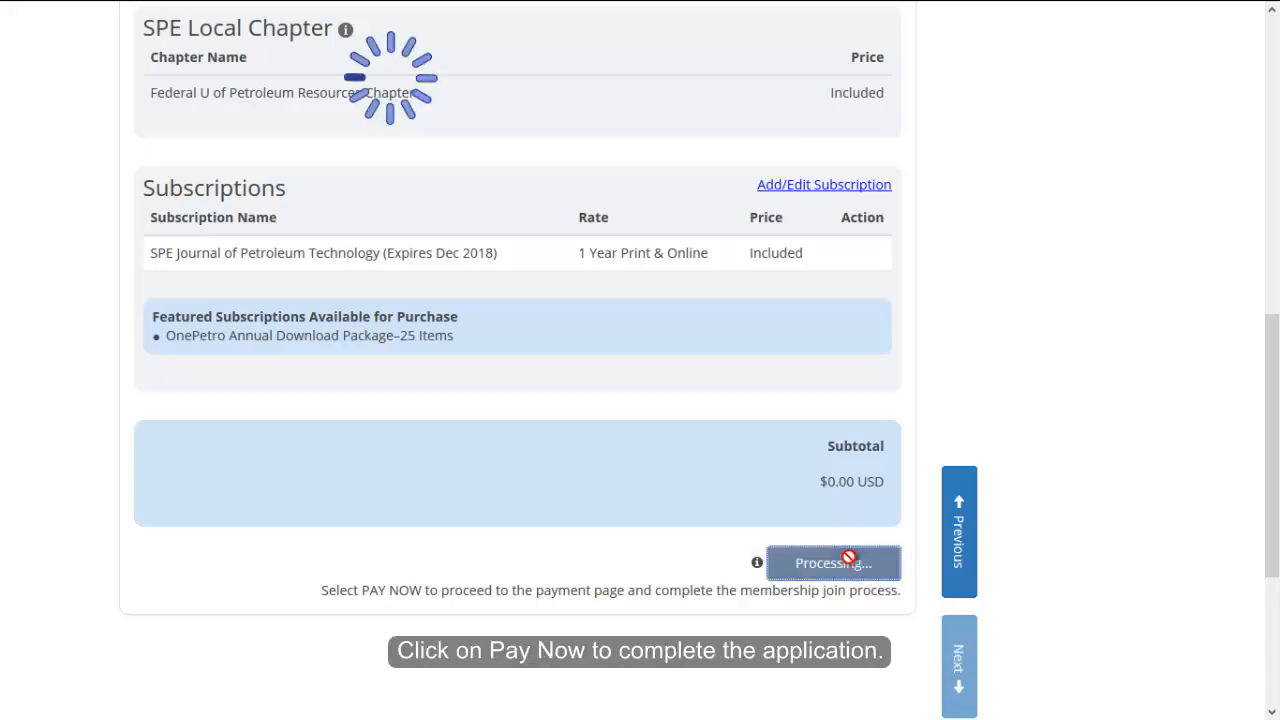
click(834, 564)
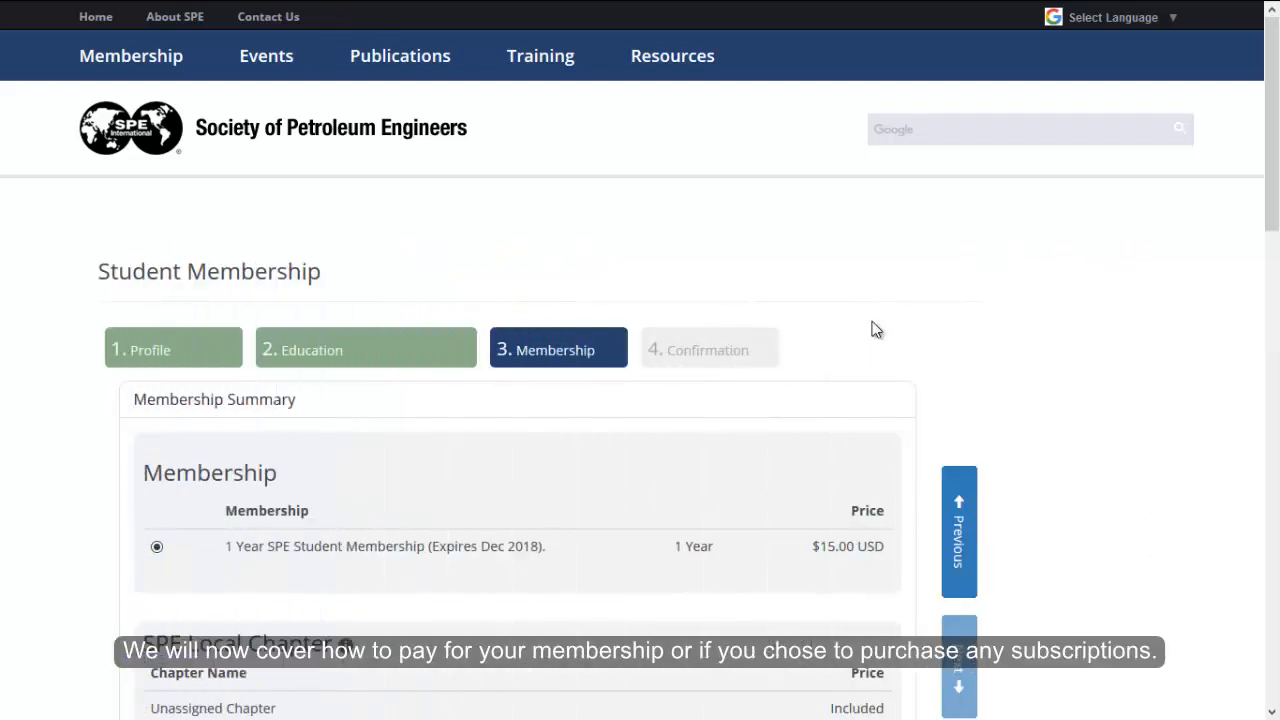
scroll(down, 3)
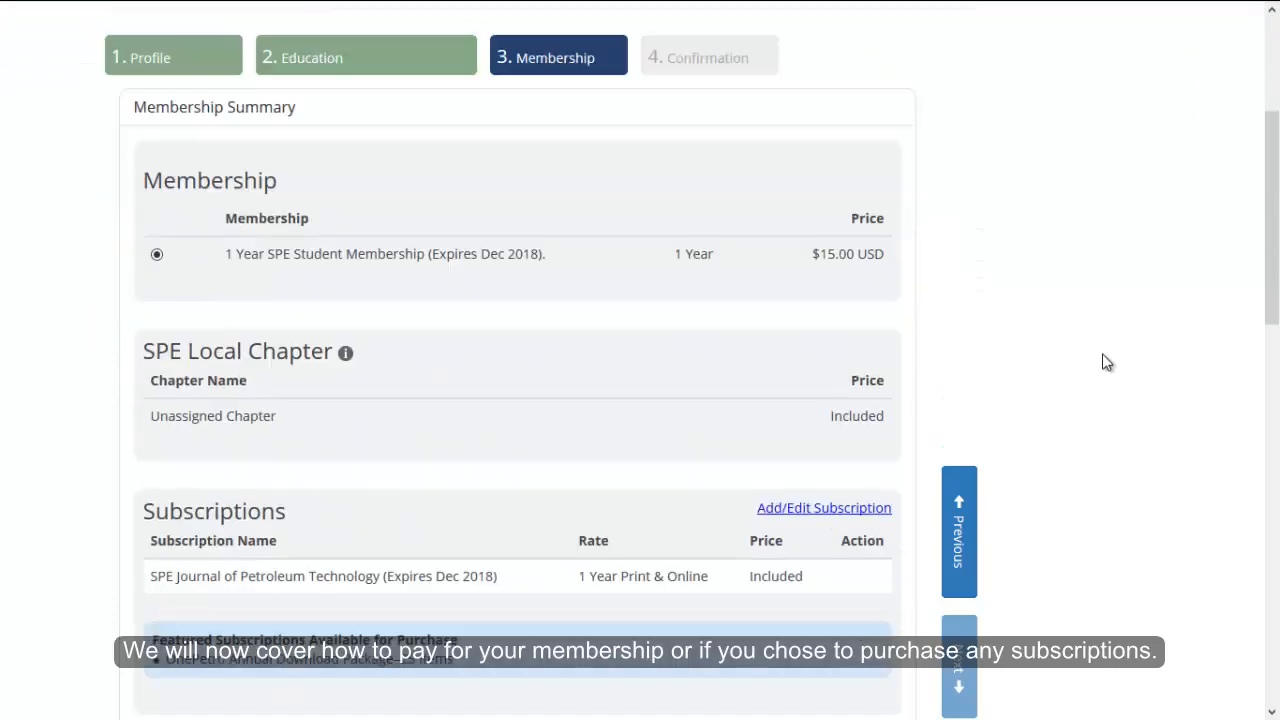
scroll(down, 3)
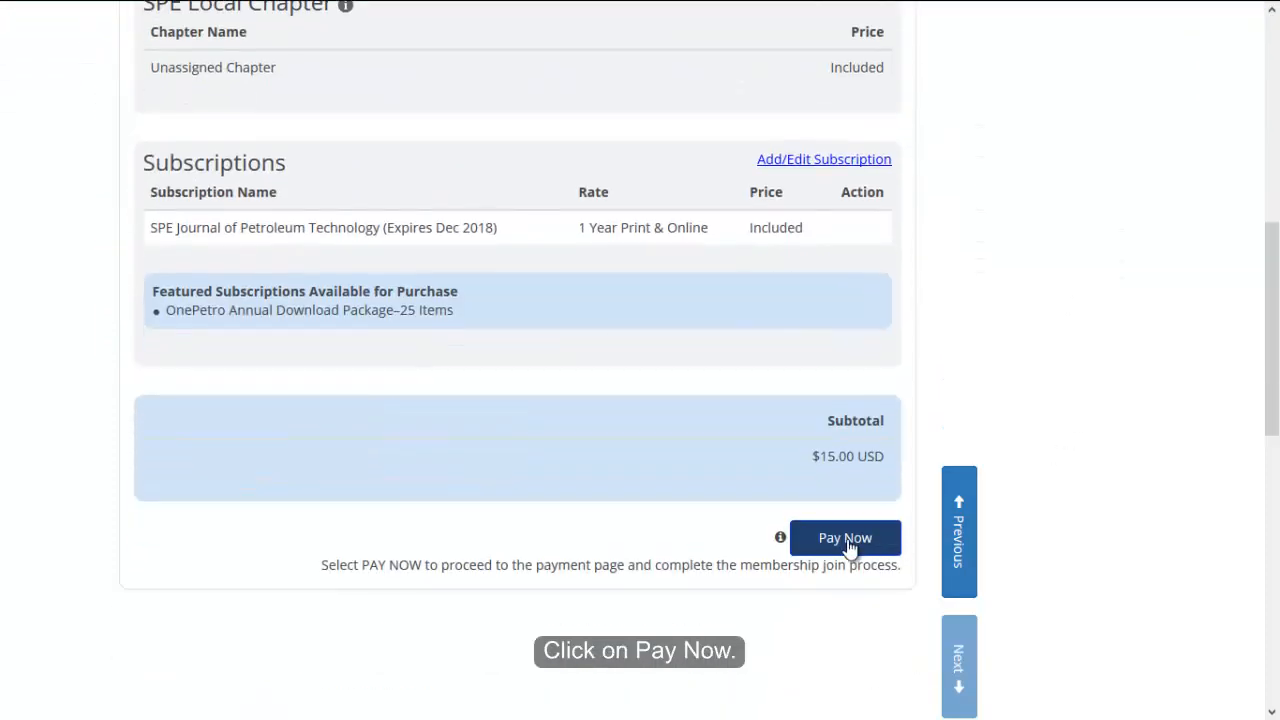
click(844, 536)
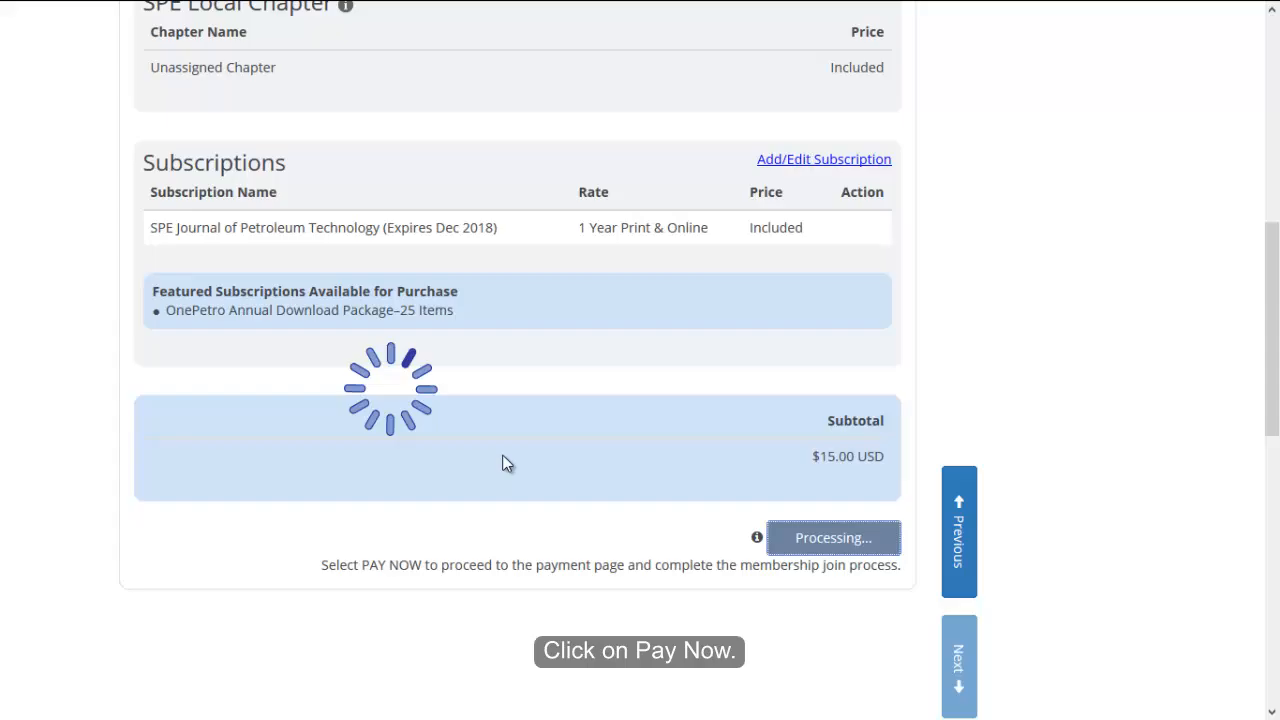
click(832, 538)
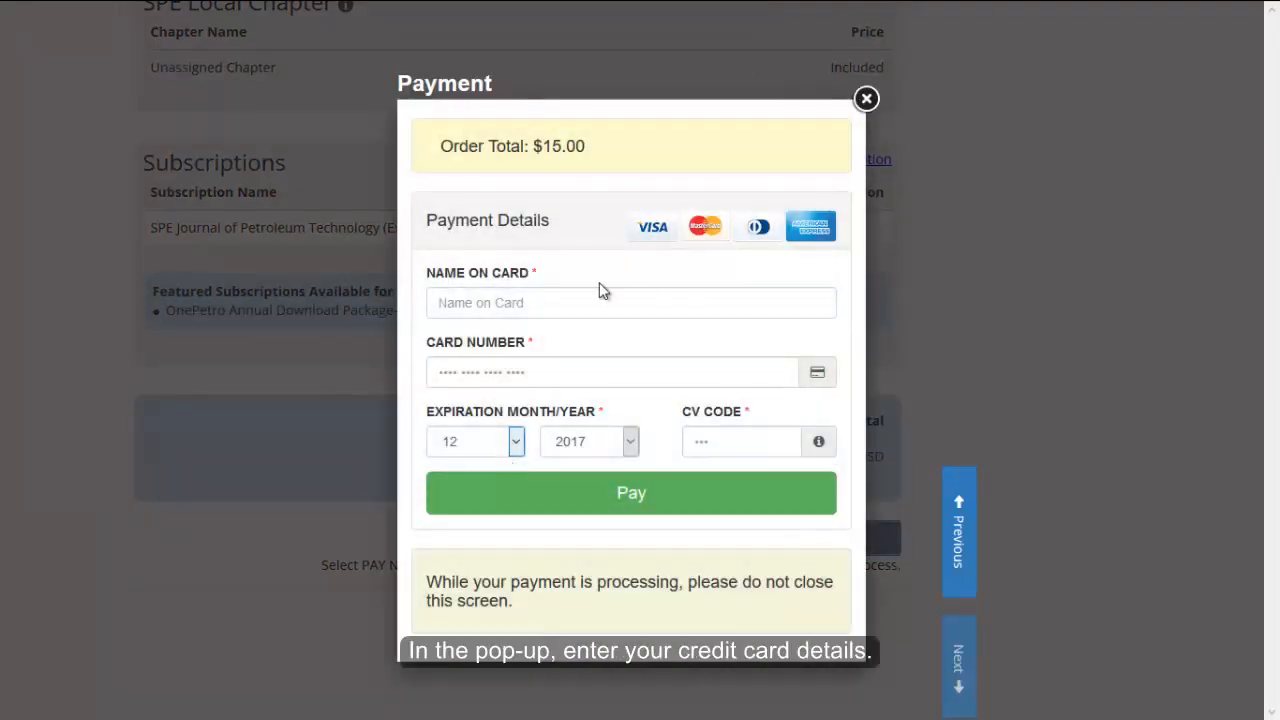
- Enter cardholder 'John Do', card number ending 1111 with expiry and CV code, and pay $15
text(John Do)
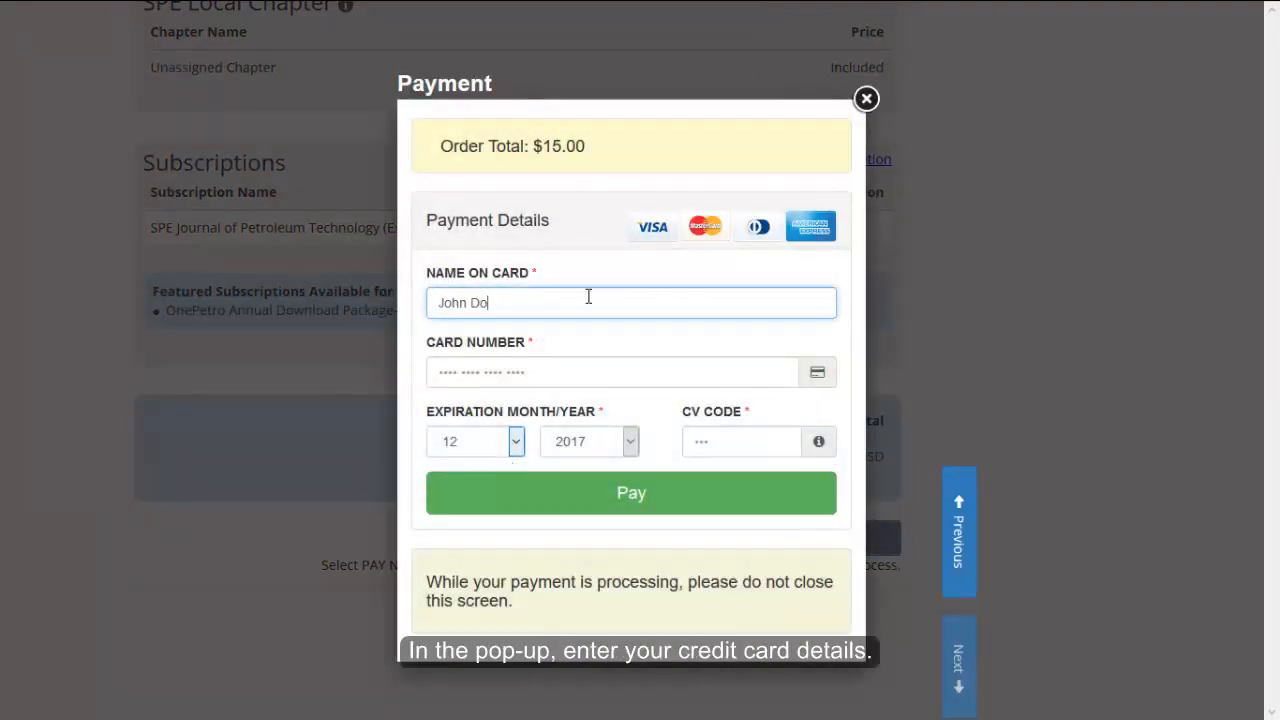
click(612, 372)
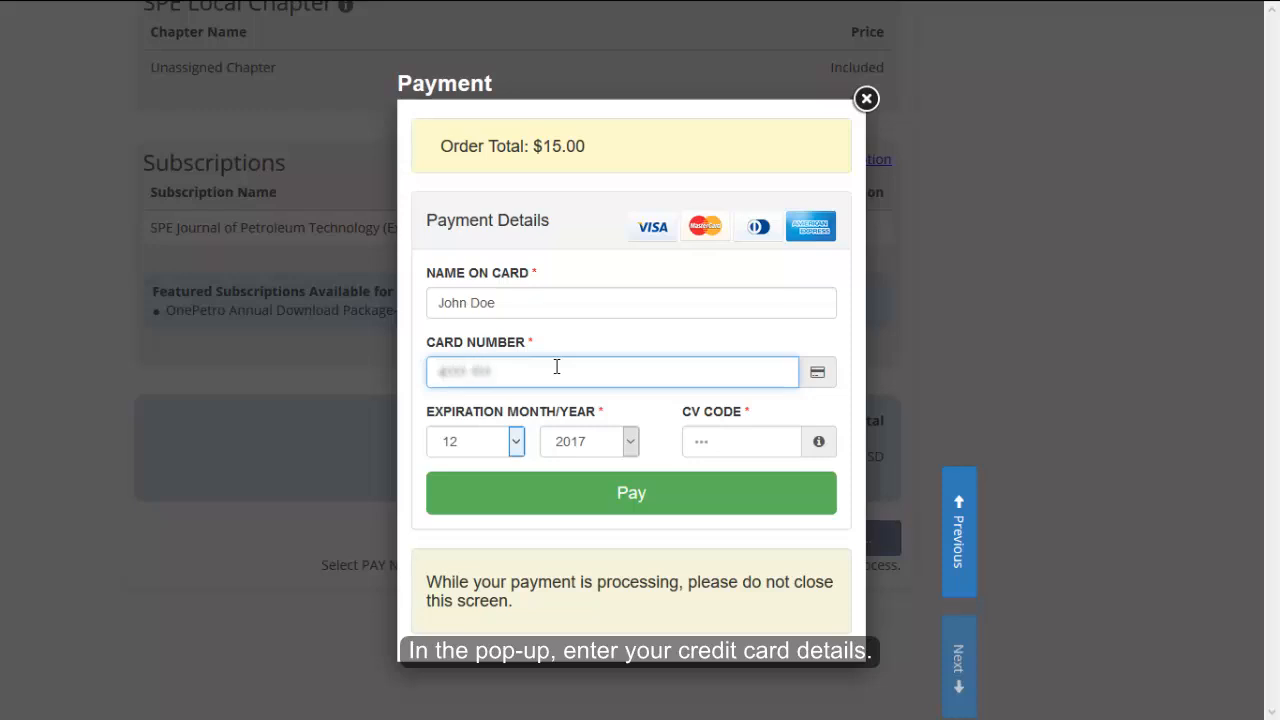
text(1111)
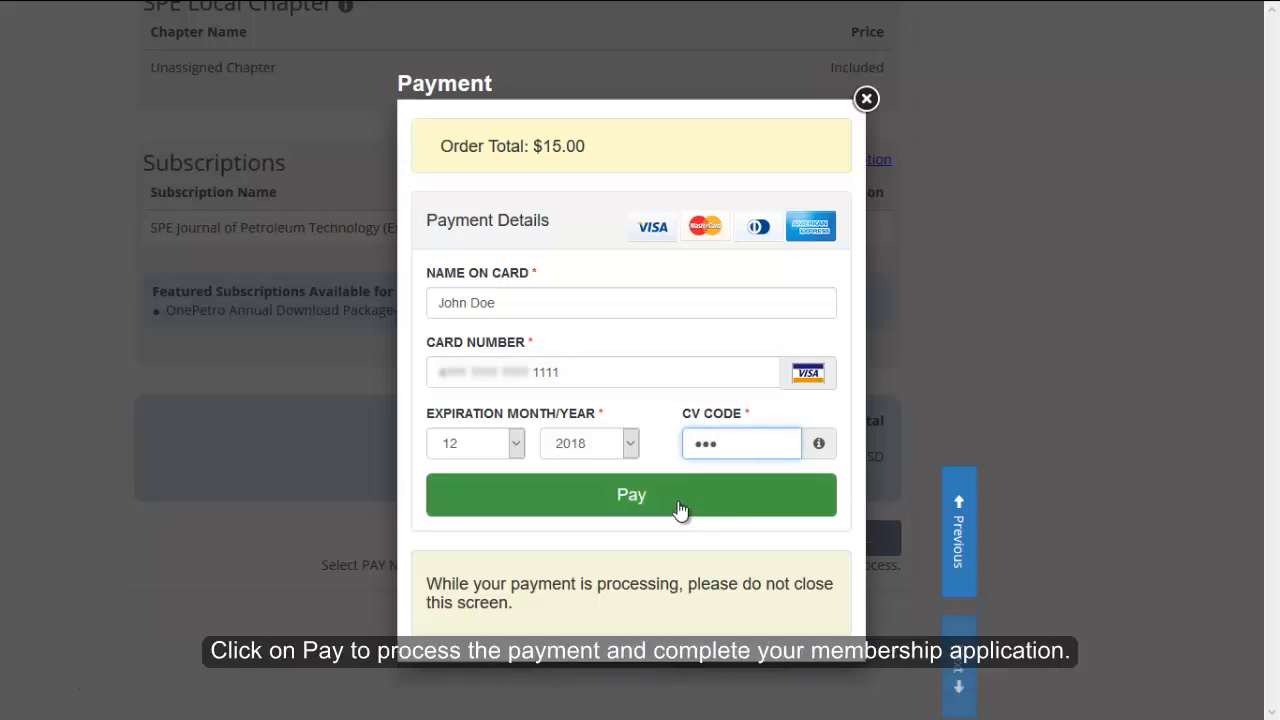
click(632, 496)
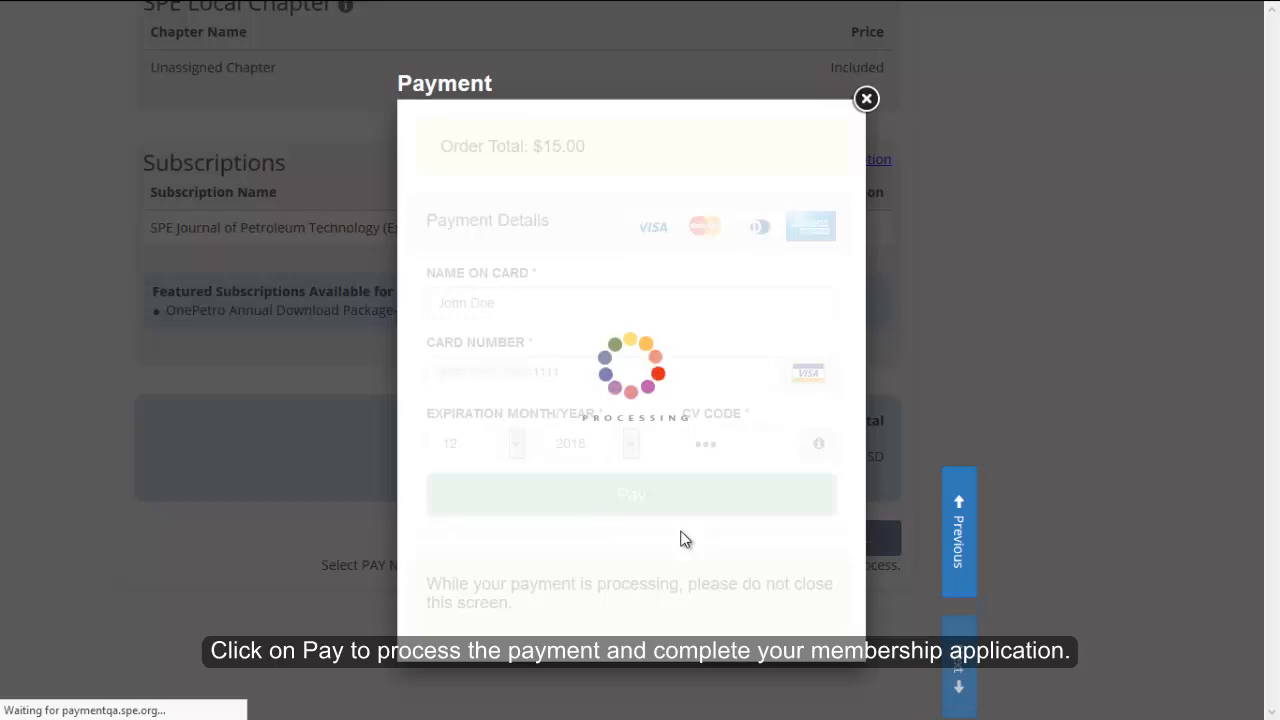
click(632, 494)
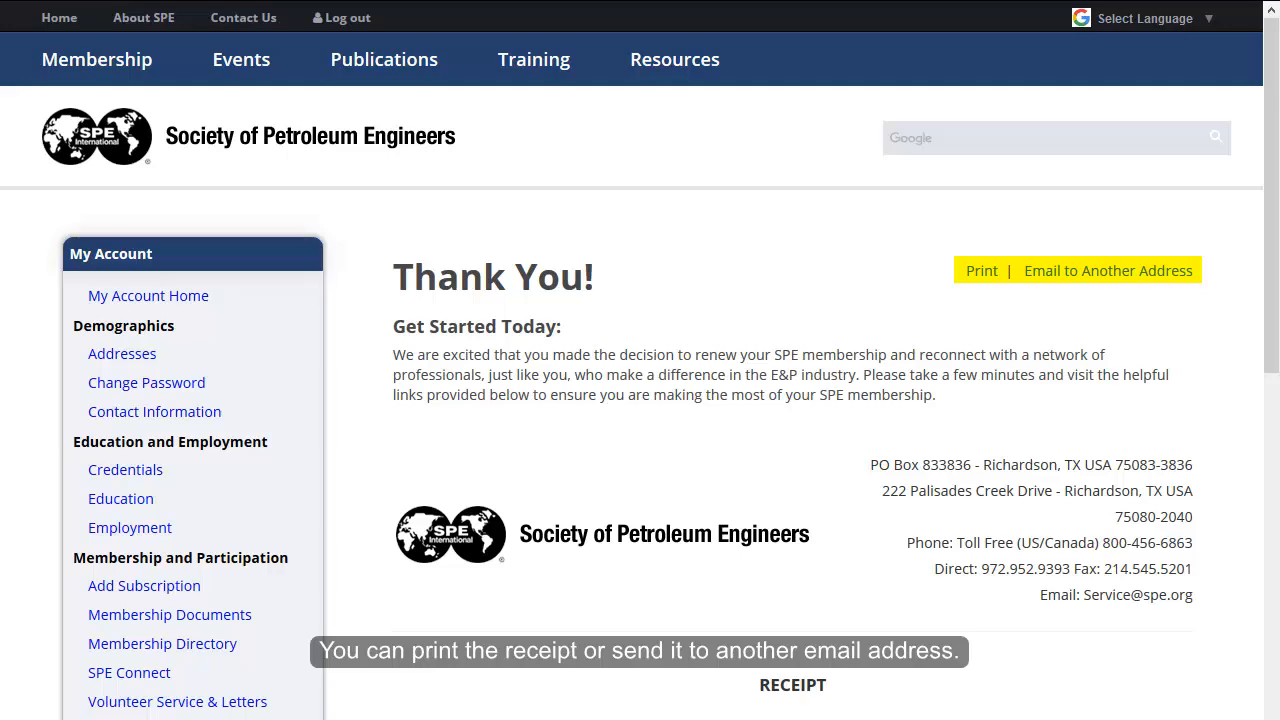
- Scroll the thank-you receipt showing $15.00 Student Membership paid in full
scroll(down, 3)
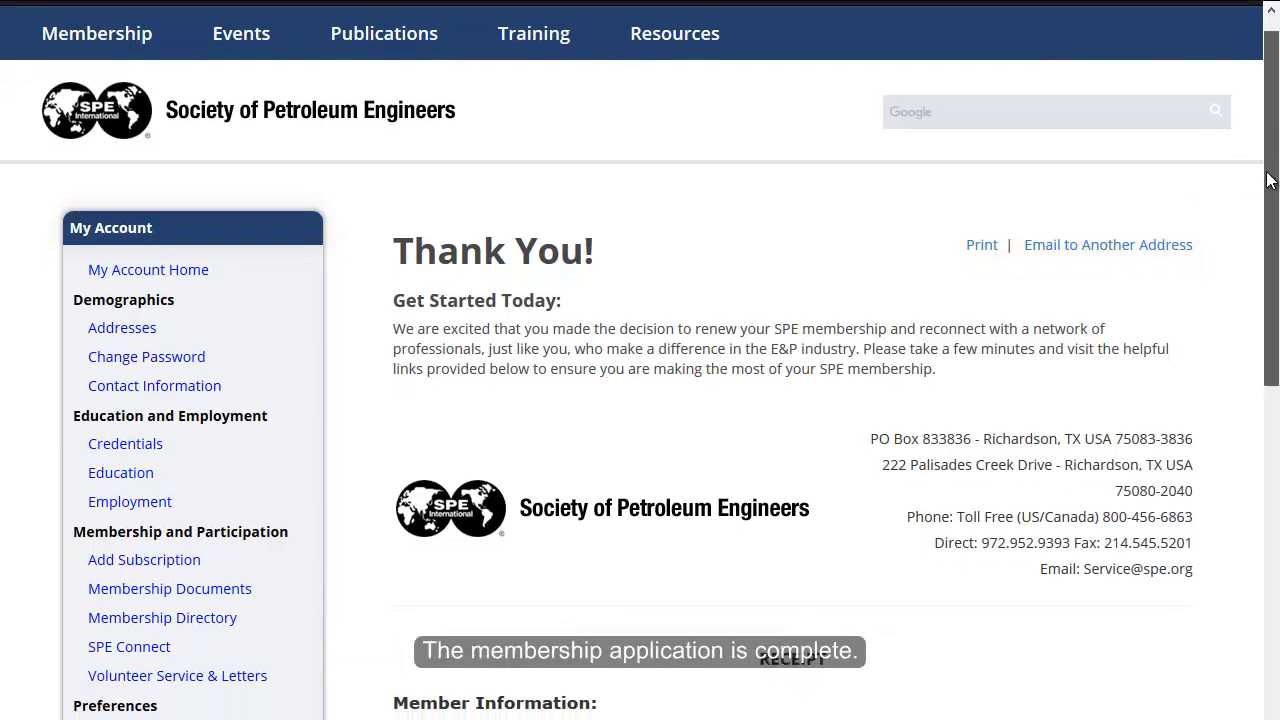
scroll(down, 3)
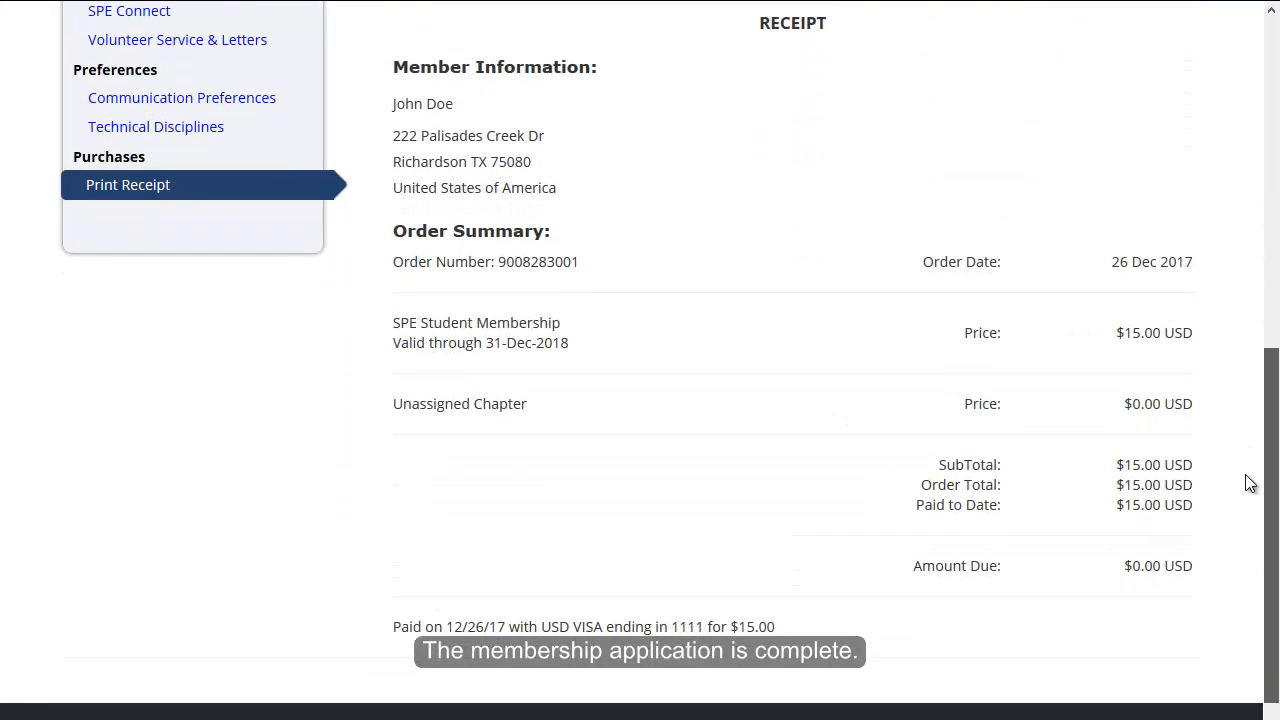